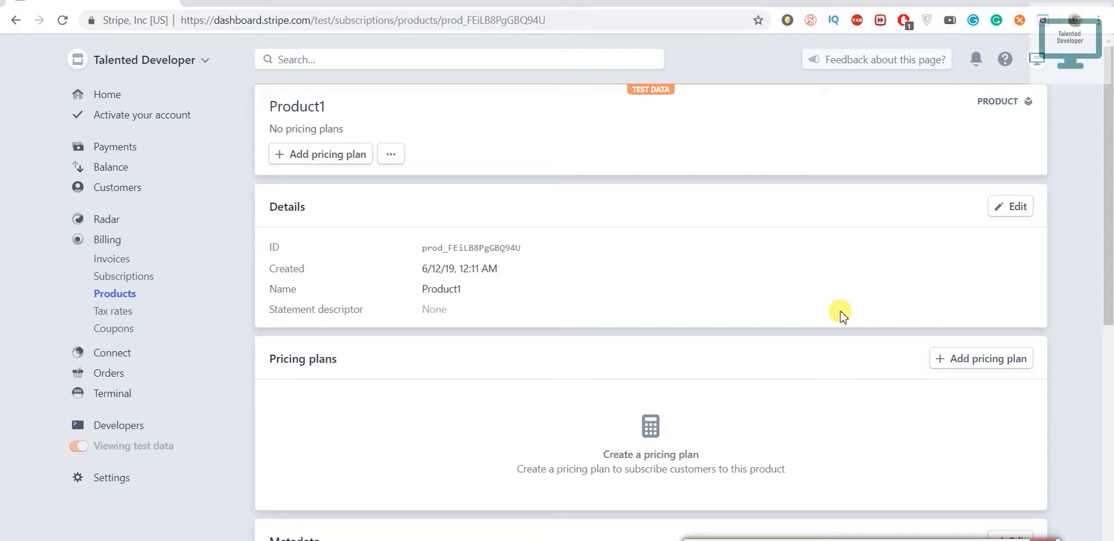
pyautogui.moveTo(764, 275)
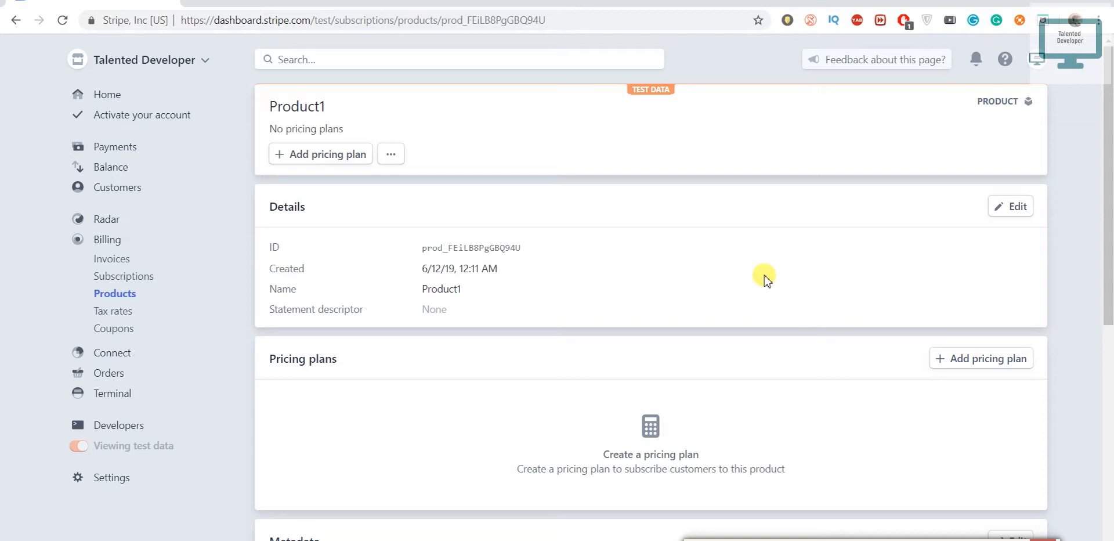
# Copy the Product1 name and place the pasted HashMap and put lines below as planParam.
pyautogui.doubleClick(297, 106)
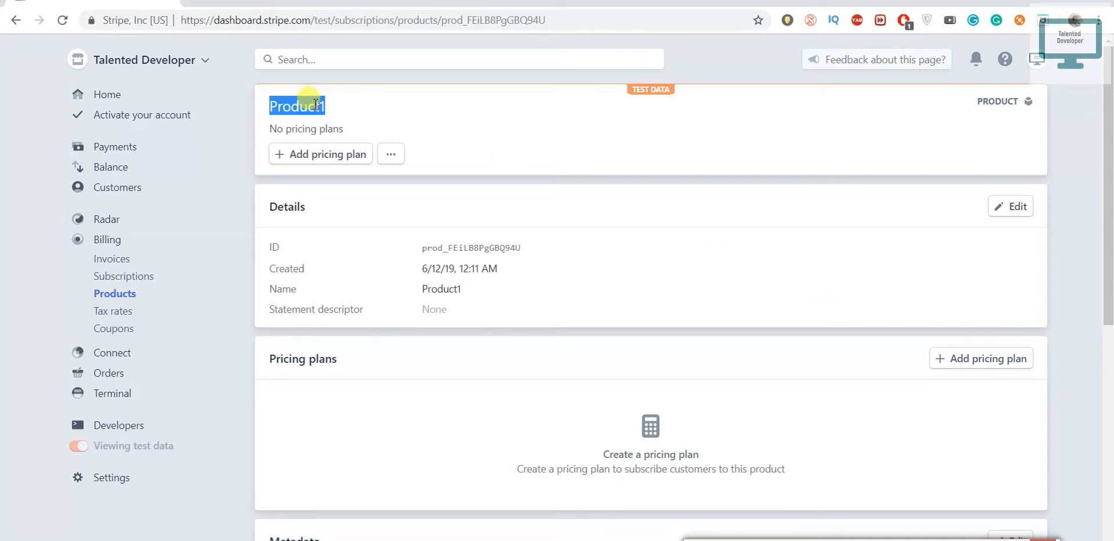
pyautogui.moveTo(1003, 364)
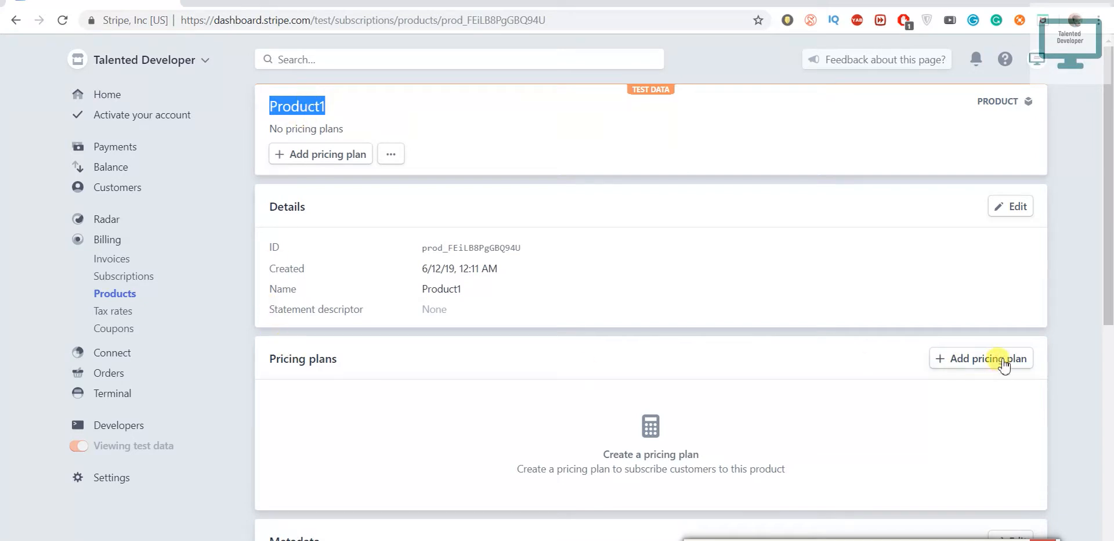
pyautogui.moveTo(820, 370)
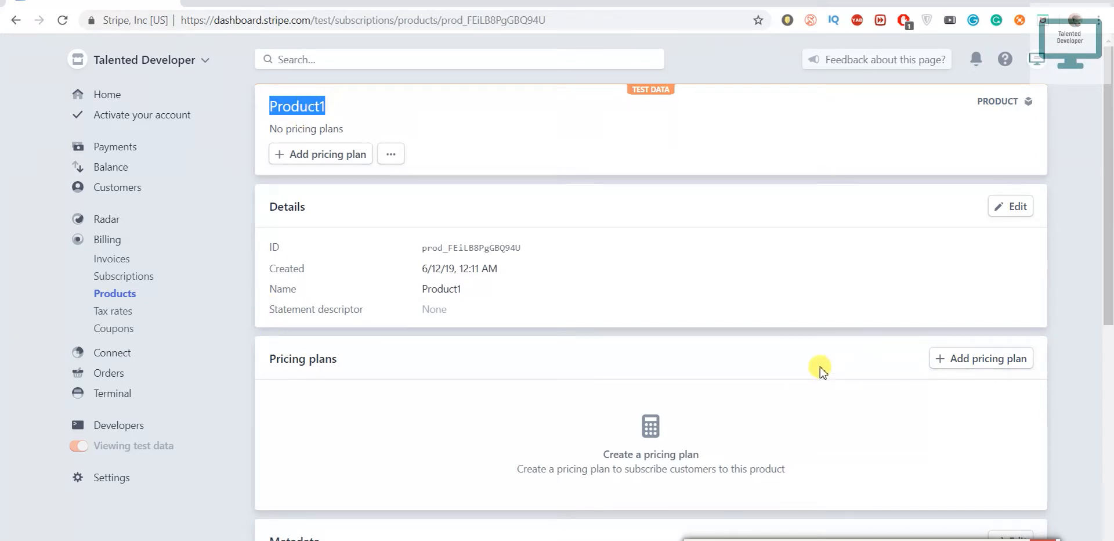
pyautogui.moveTo(987, 381)
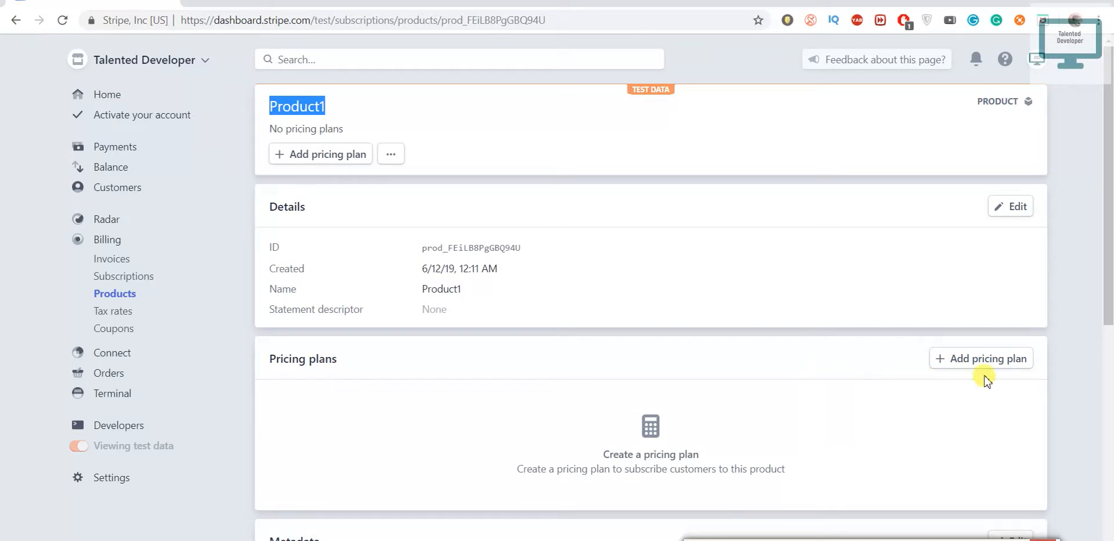
pyautogui.moveTo(961, 366)
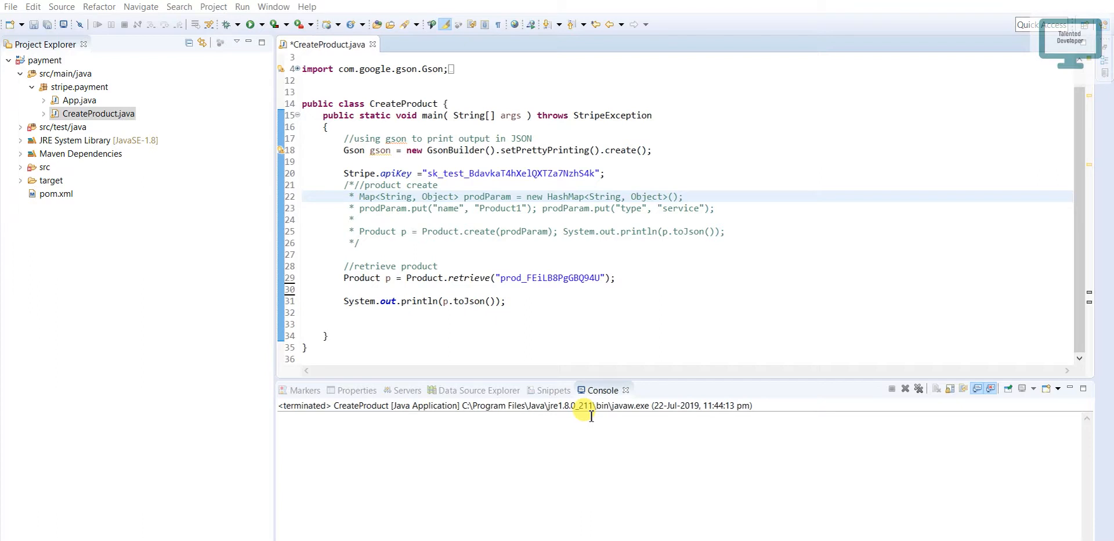
pyautogui.moveTo(695, 315)
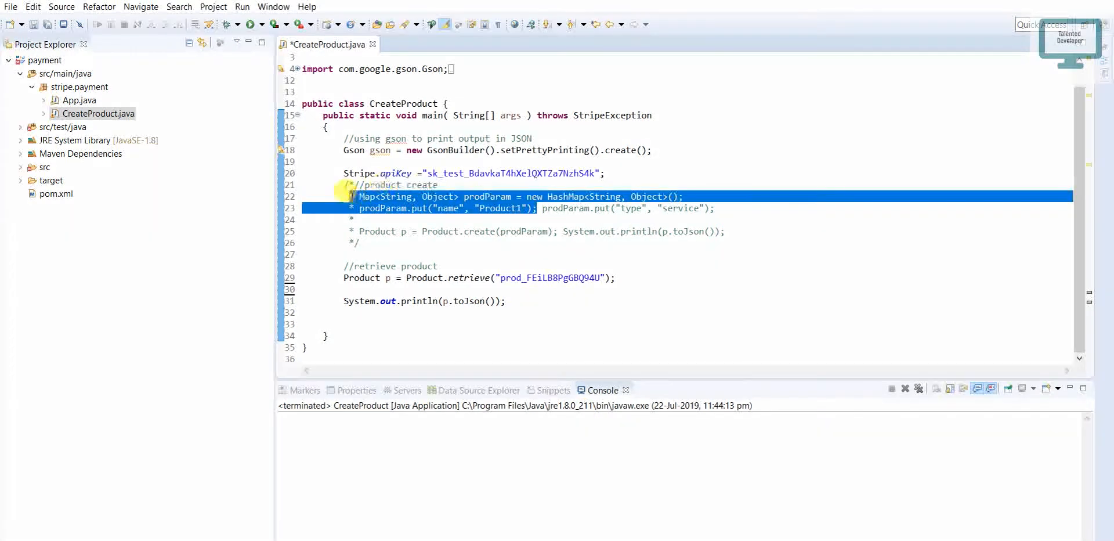
pyautogui.click(354, 277)
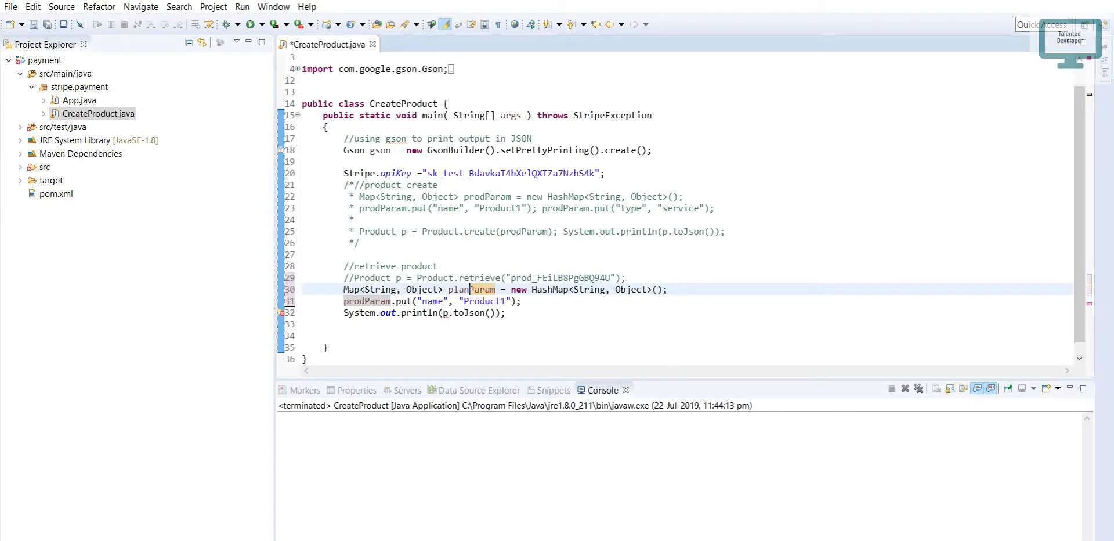
# Rename prodParam to planParam, make it put "amount" as 5000, and duplicate the line.
pyautogui.doubleClick(367, 300)
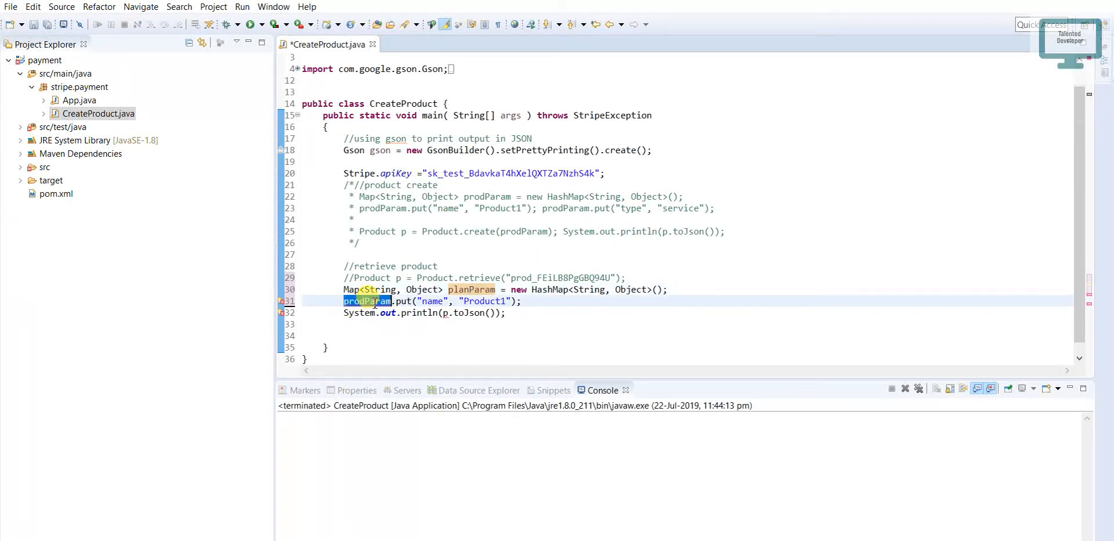
pyautogui.write('planParam')
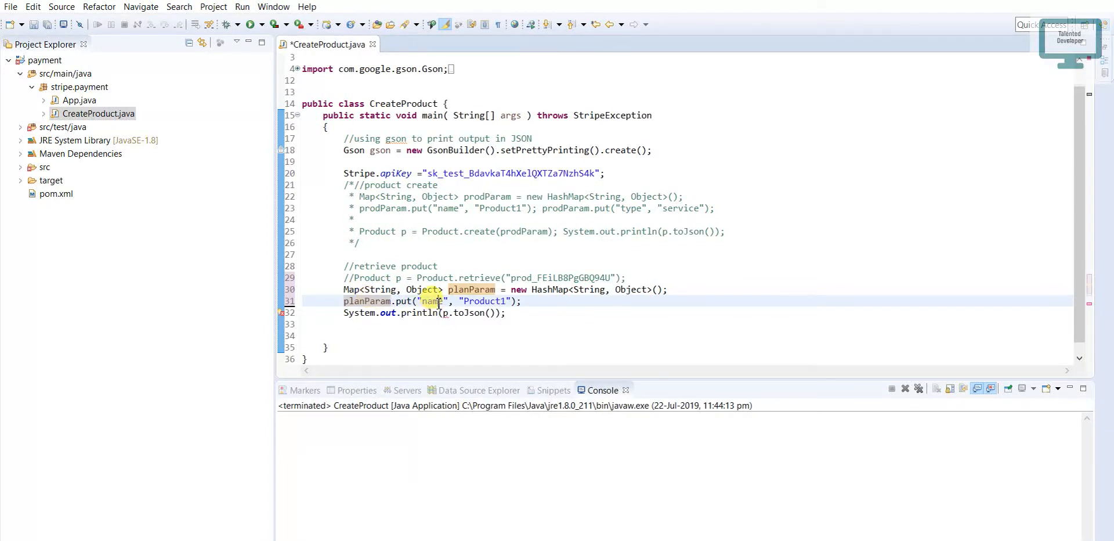
pyautogui.write('amou')
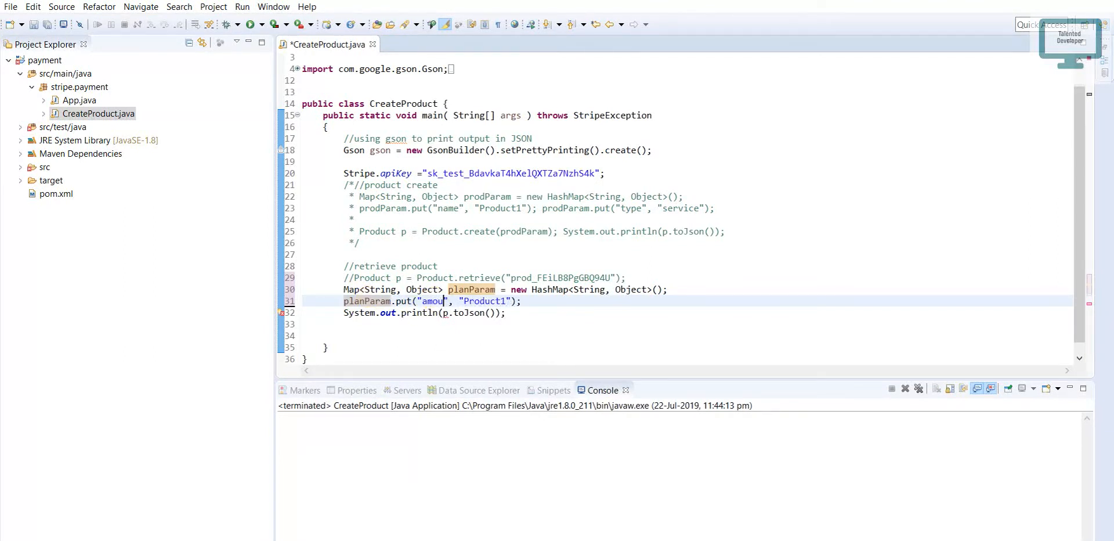
pyautogui.write('nt')
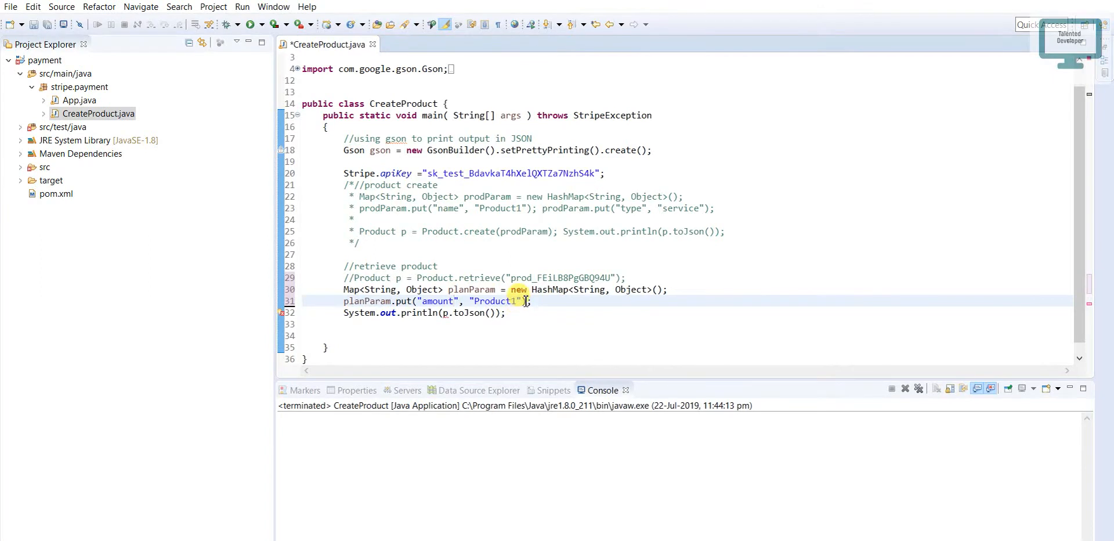
pyautogui.doubleClick(495, 300)
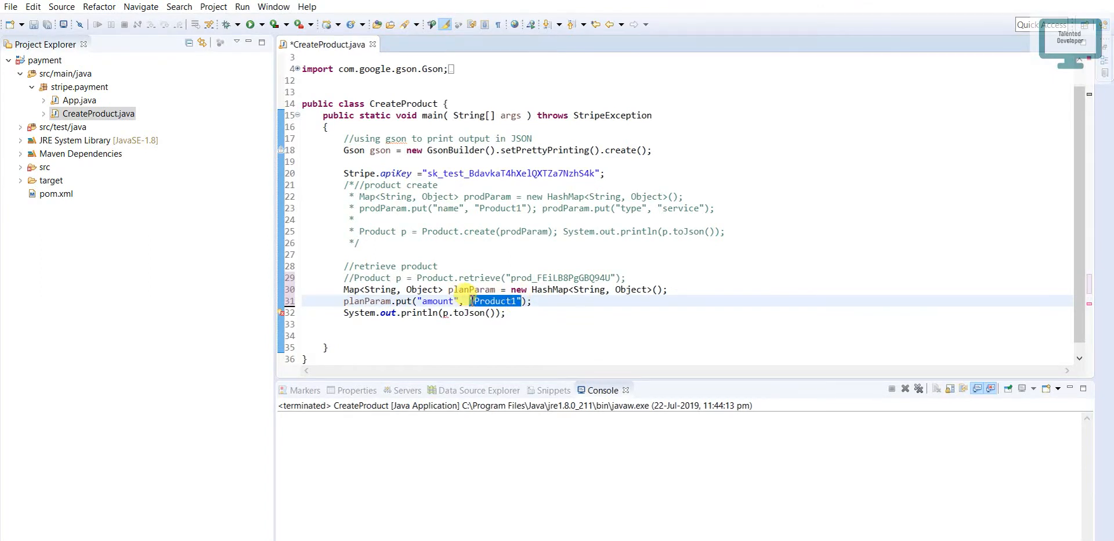
pyautogui.write('5000')
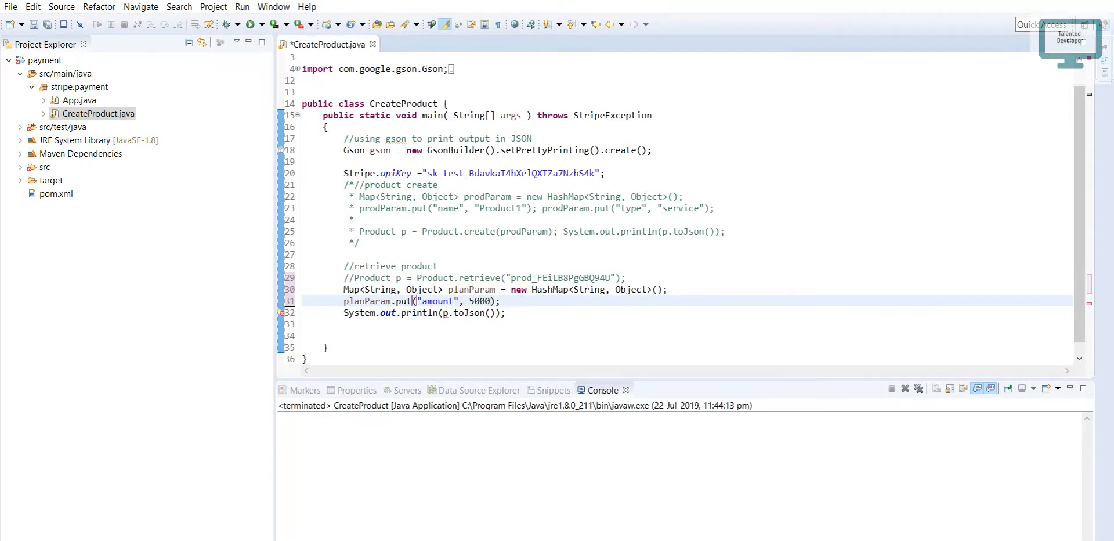
pyautogui.tripleClick(422, 301)
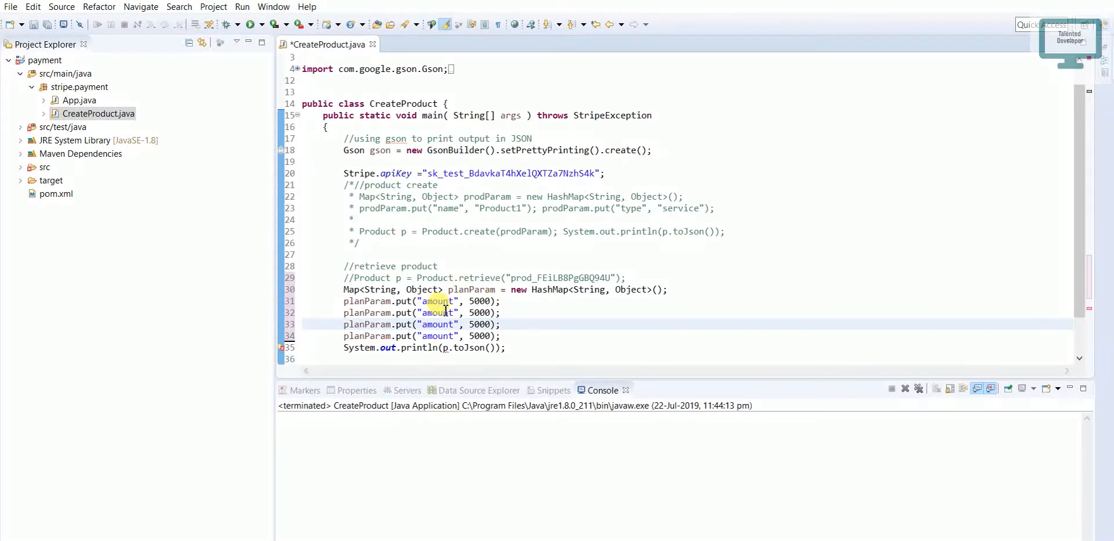
# Change line 32's key to "interval" and its value to "monthly".
pyautogui.write('inte')
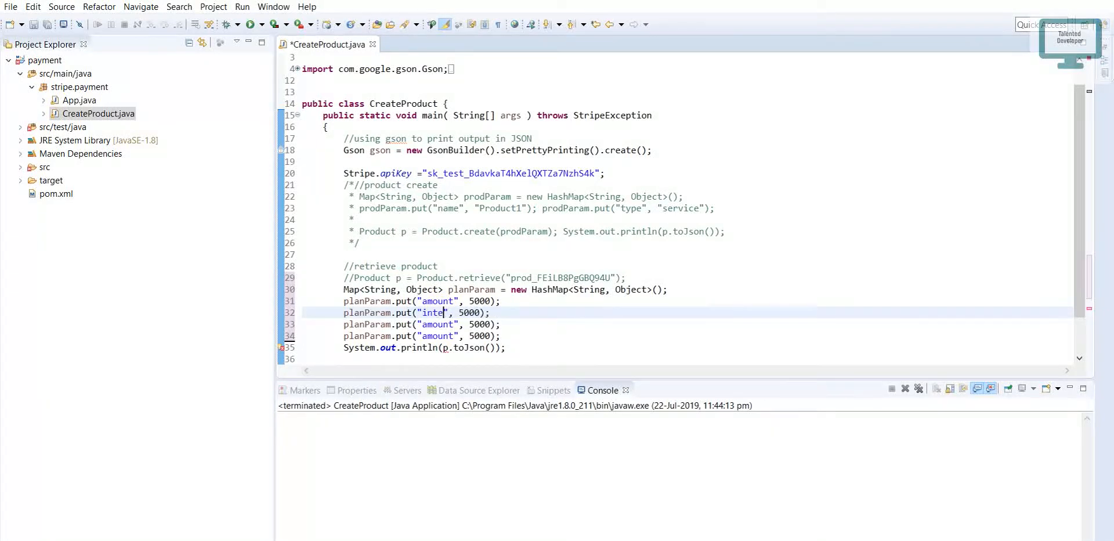
pyautogui.write('rval')
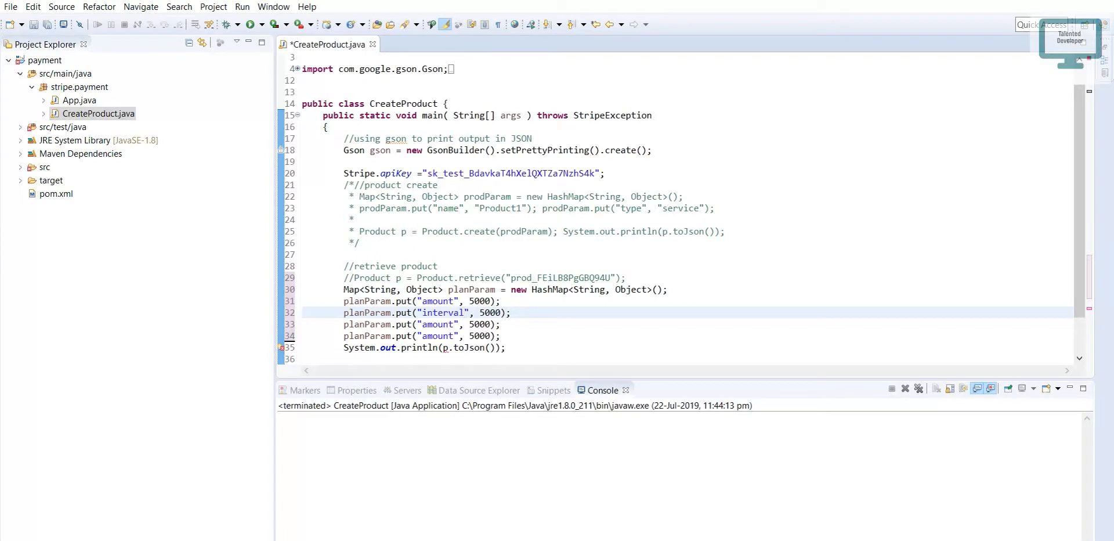
pyautogui.doubleClick(479, 301)
pyautogui.write('"')
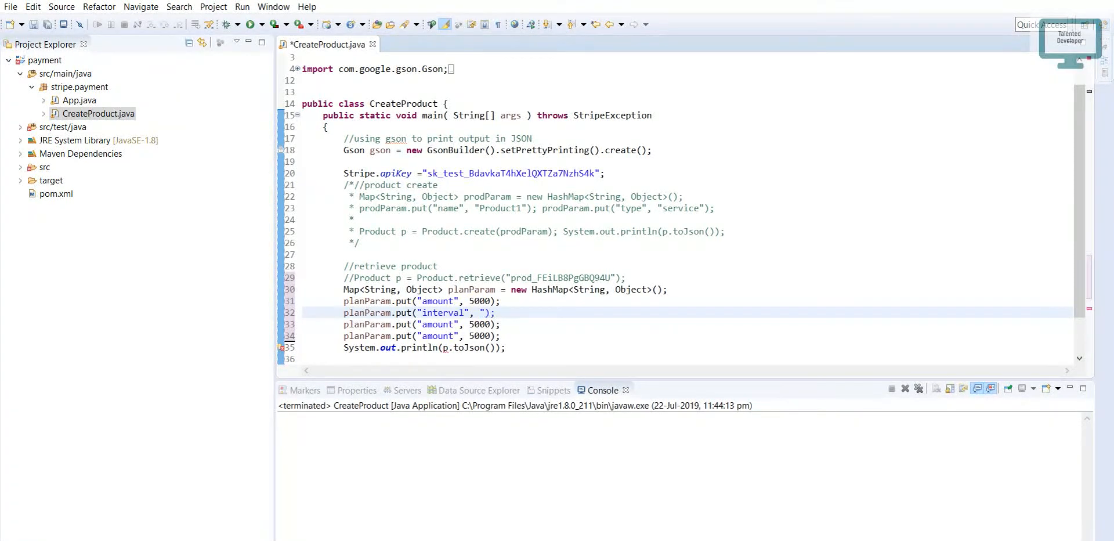
pyautogui.click(482, 312)
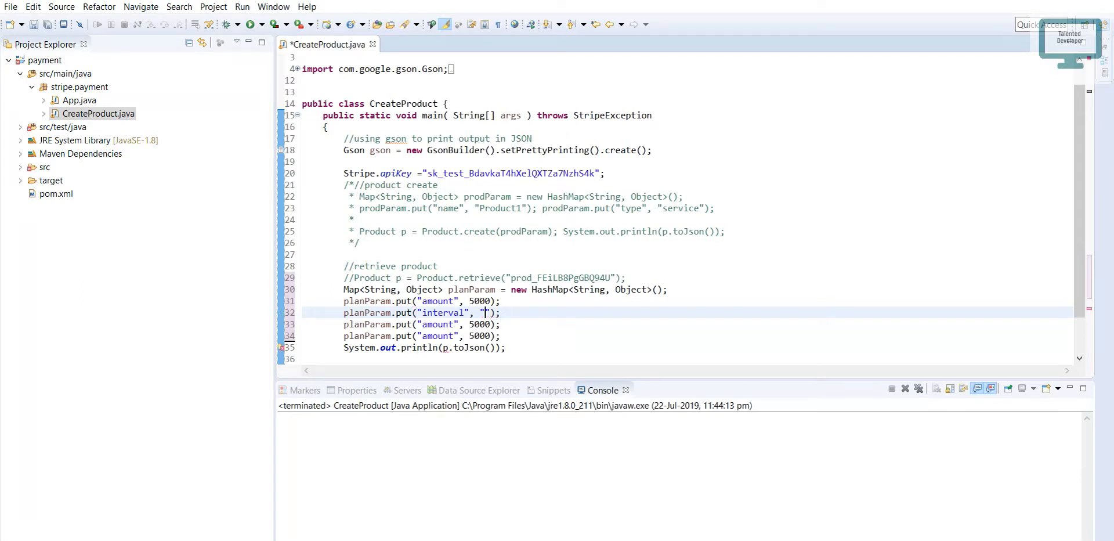
pyautogui.write('monthl')
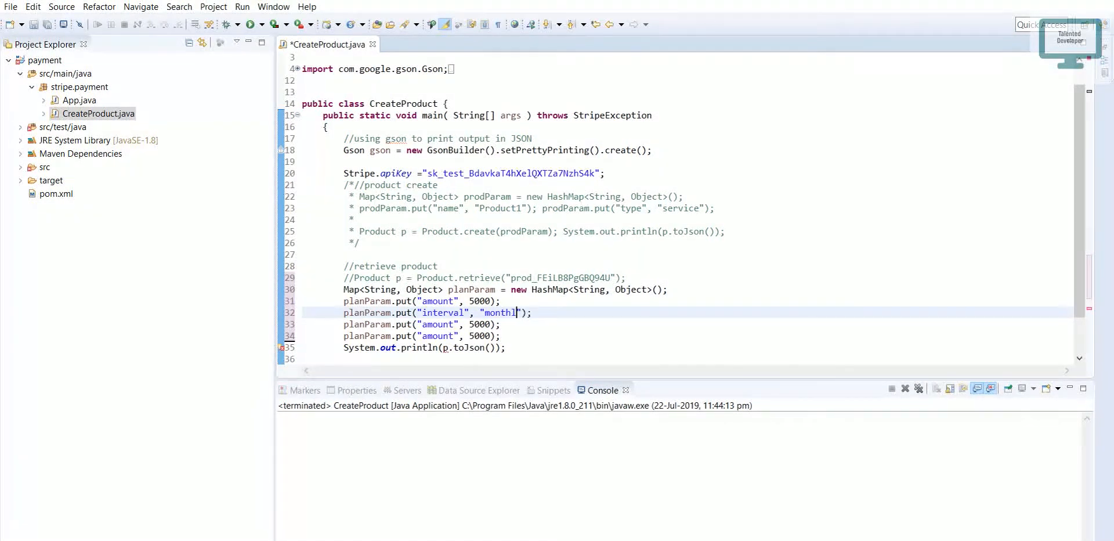
pyautogui.write('y')
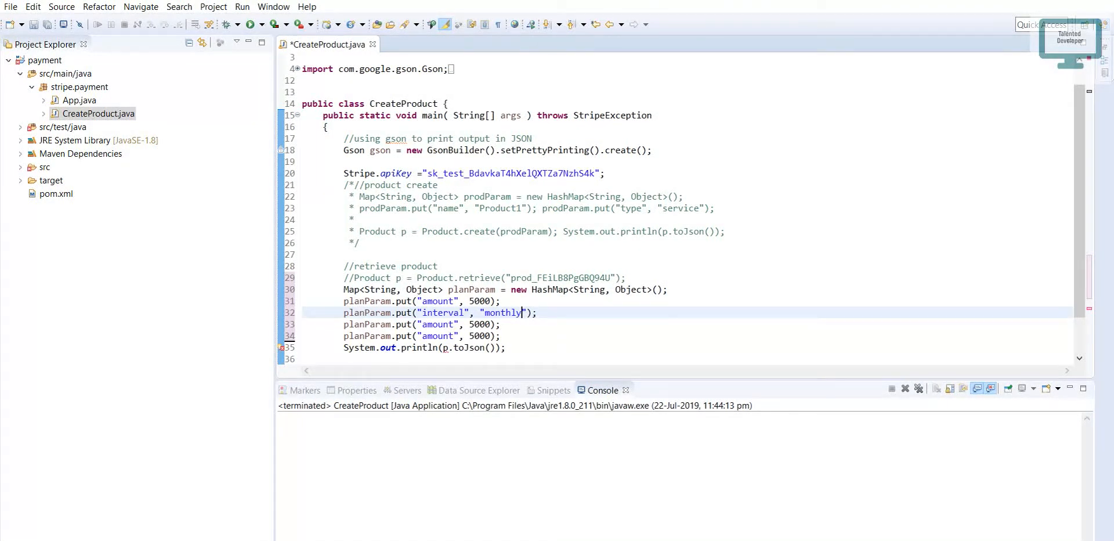
# Set line 33 to put "currency" as "usd" and start changing line 34's key to product.
pyautogui.doubleClick(437, 324)
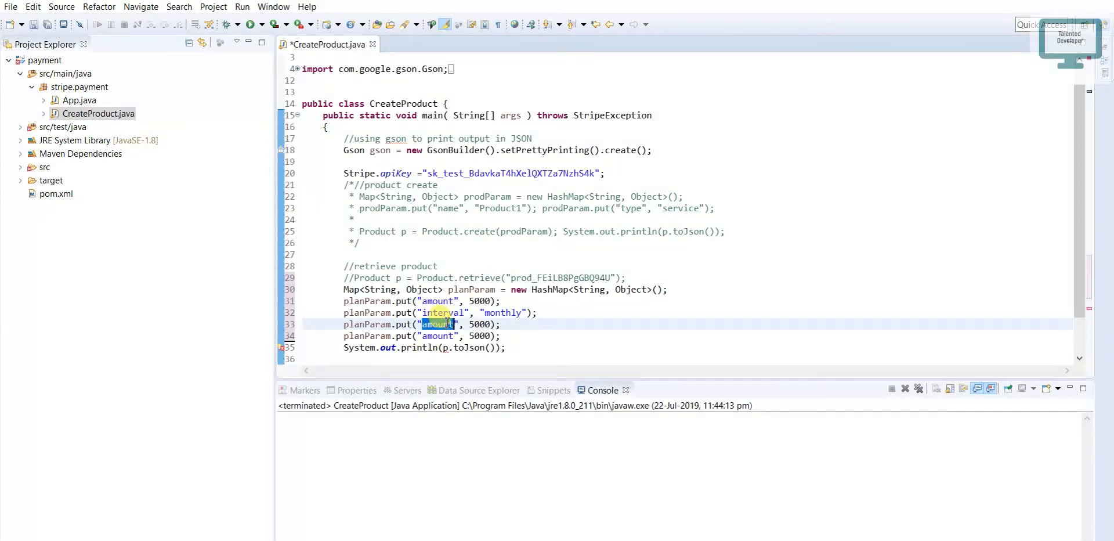
pyautogui.write('currency')
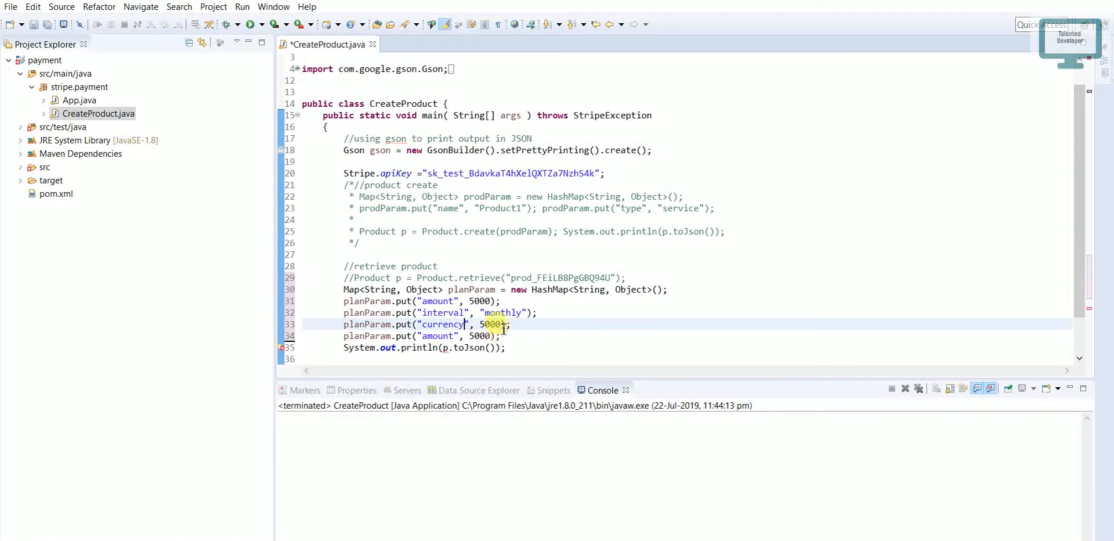
pyautogui.moveTo(494, 323)
pyautogui.write('"')
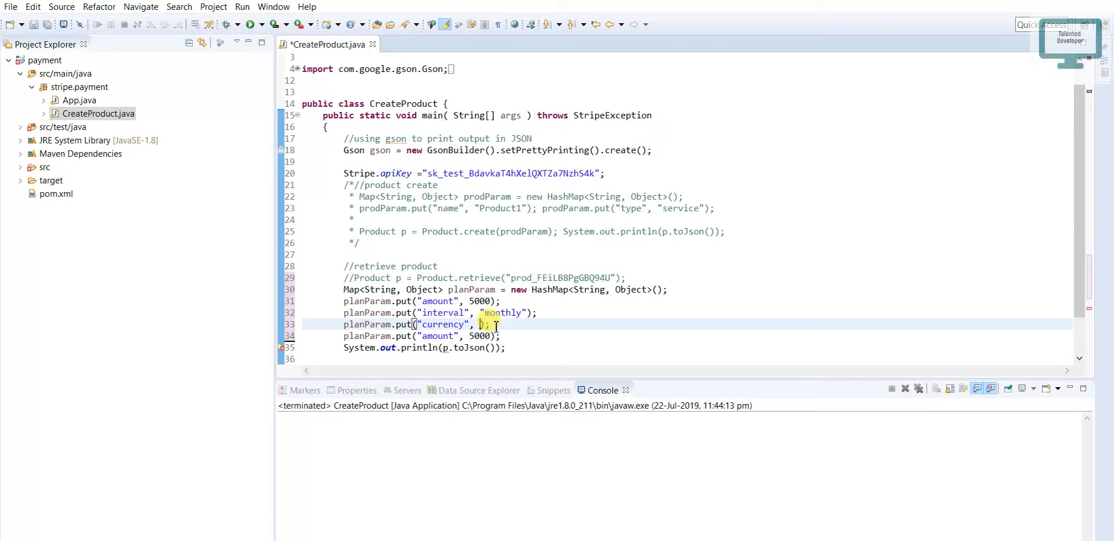
pyautogui.write('us"')
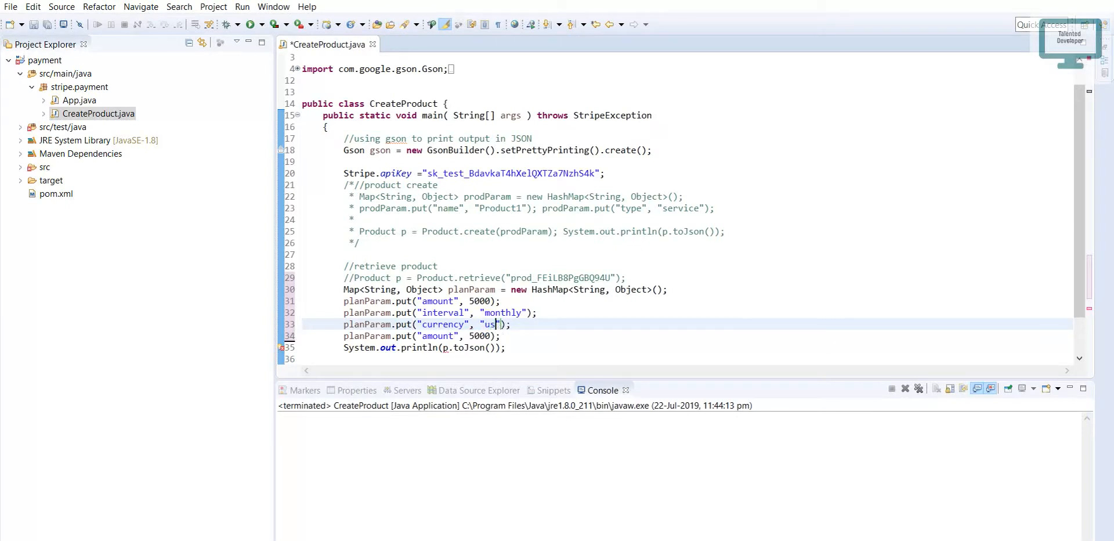
pyautogui.write('d')
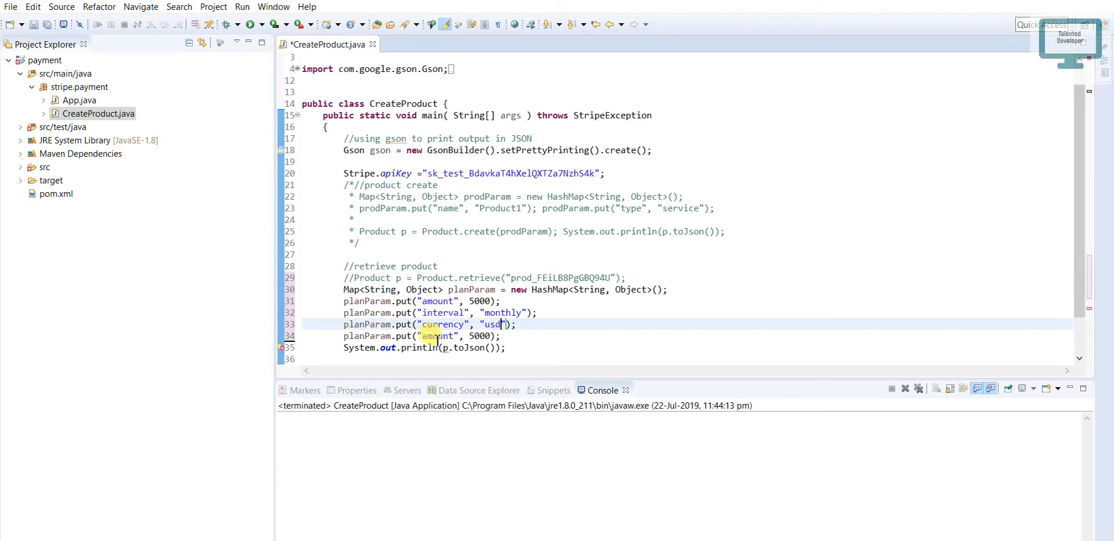
pyautogui.doubleClick(435, 335)
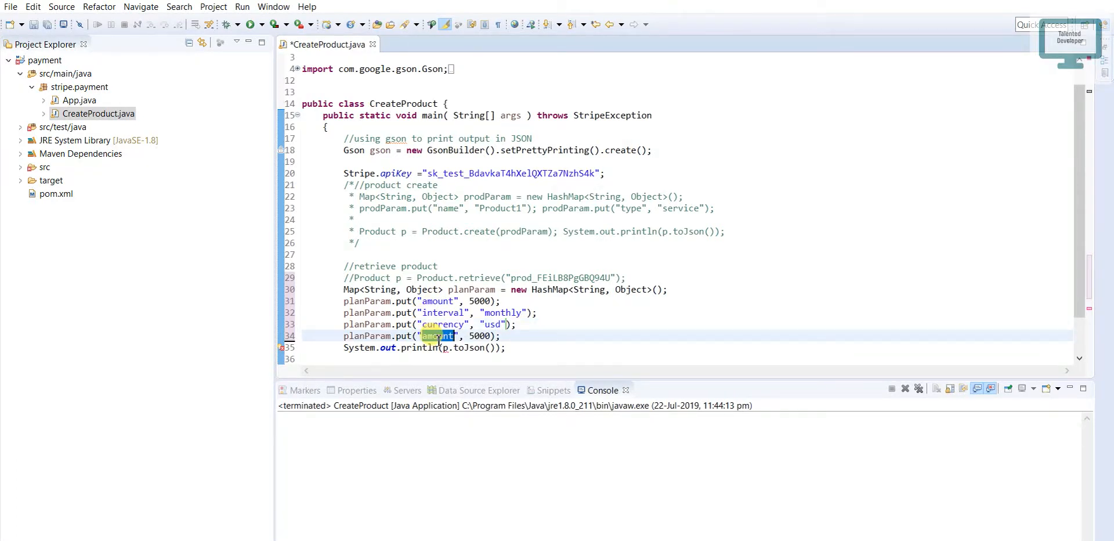
pyautogui.write('prod')
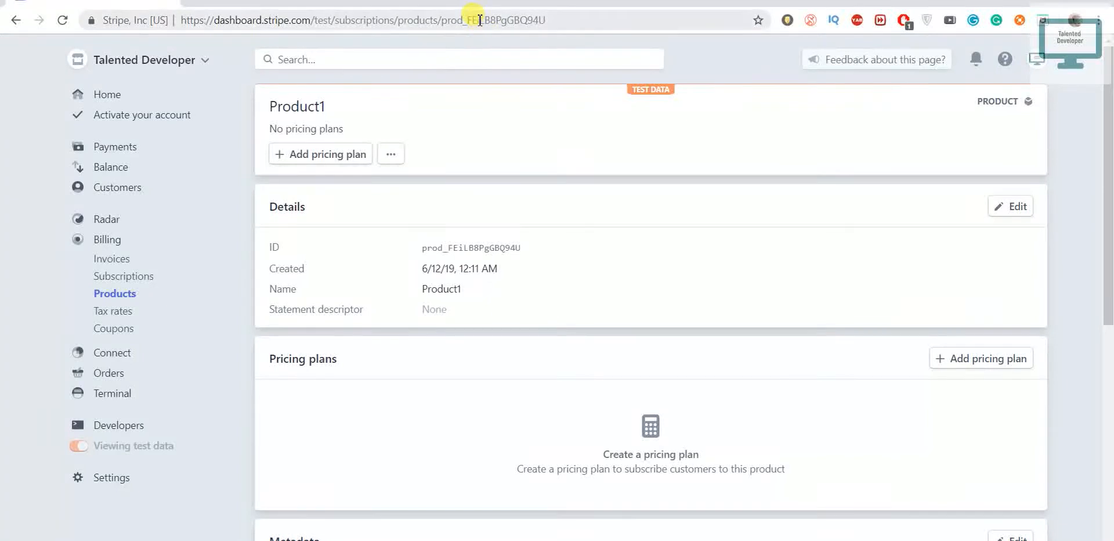
# Select and copy Product1's ID prod_FEiLB8PgGBQ94U from the URL and Details field.
pyautogui.doubleClick(498, 20)
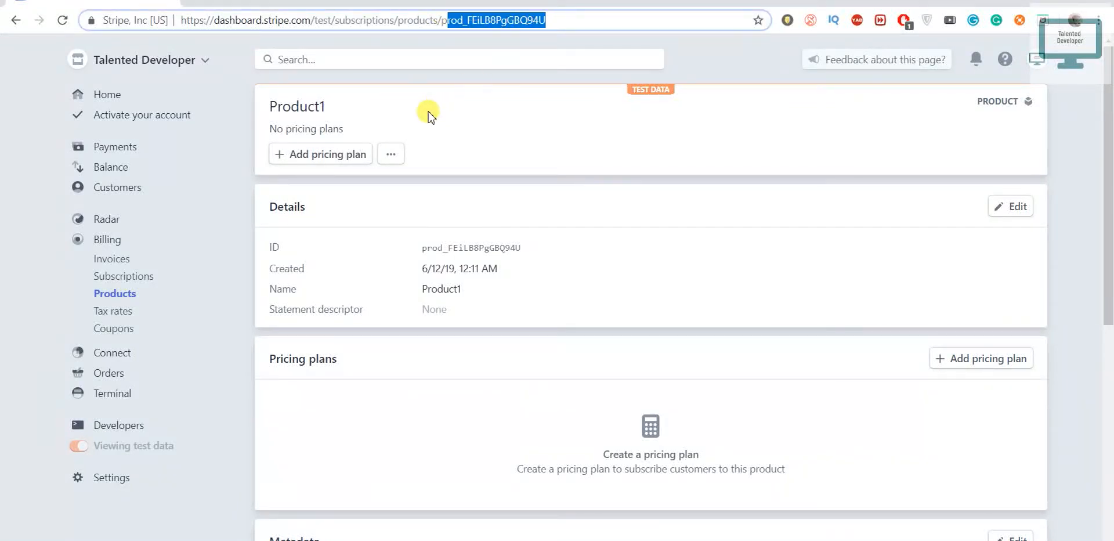
pyautogui.moveTo(525, 253)
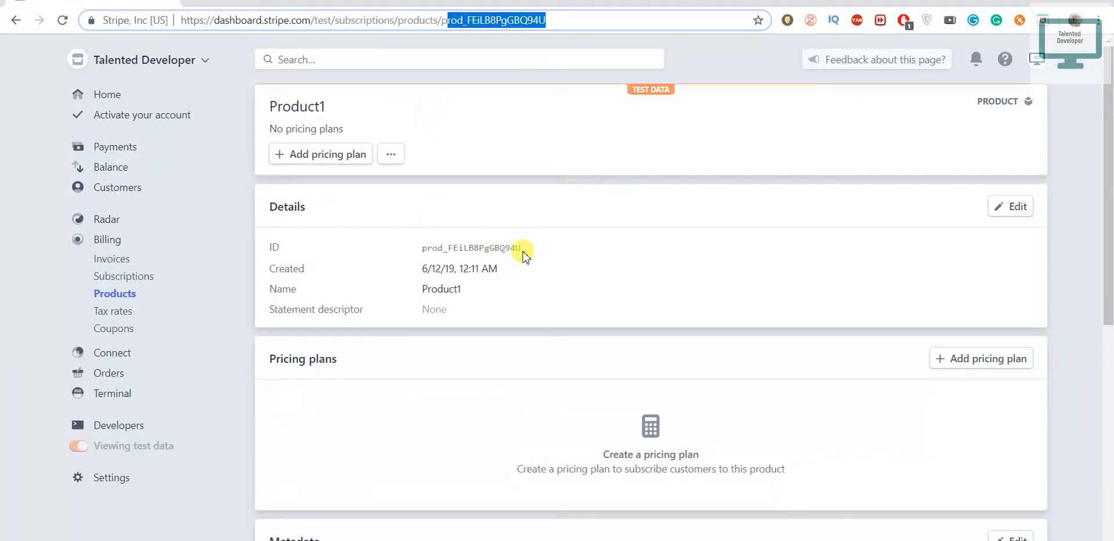
pyautogui.doubleClick(471, 246)
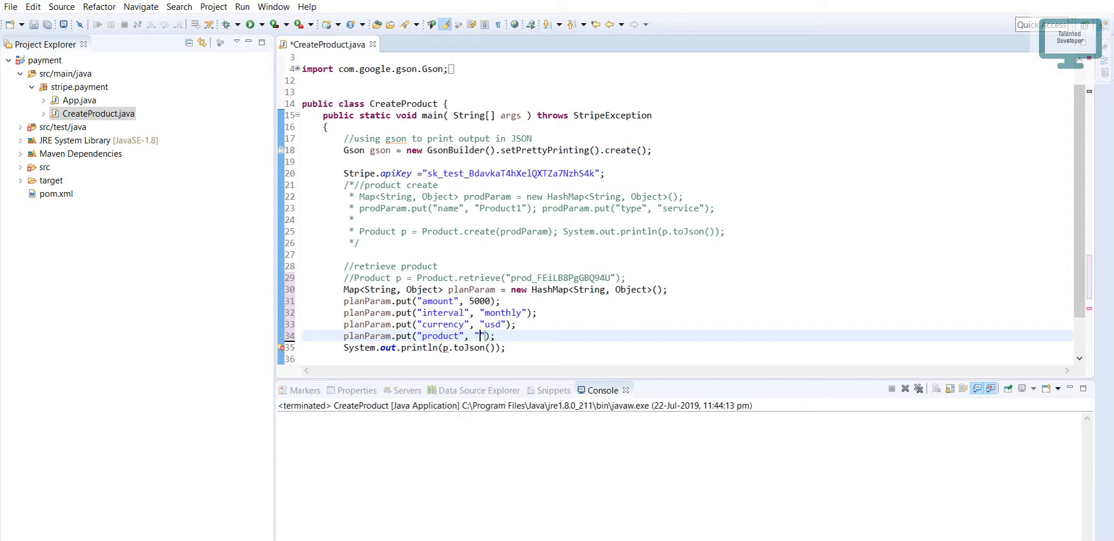
# Set product to prod_FEiLB8PgGBQ94U and add Plan p = Plan.create(planParam) on a new line.
pyautogui.write('prod_FEiLB8PgGBQ94U')
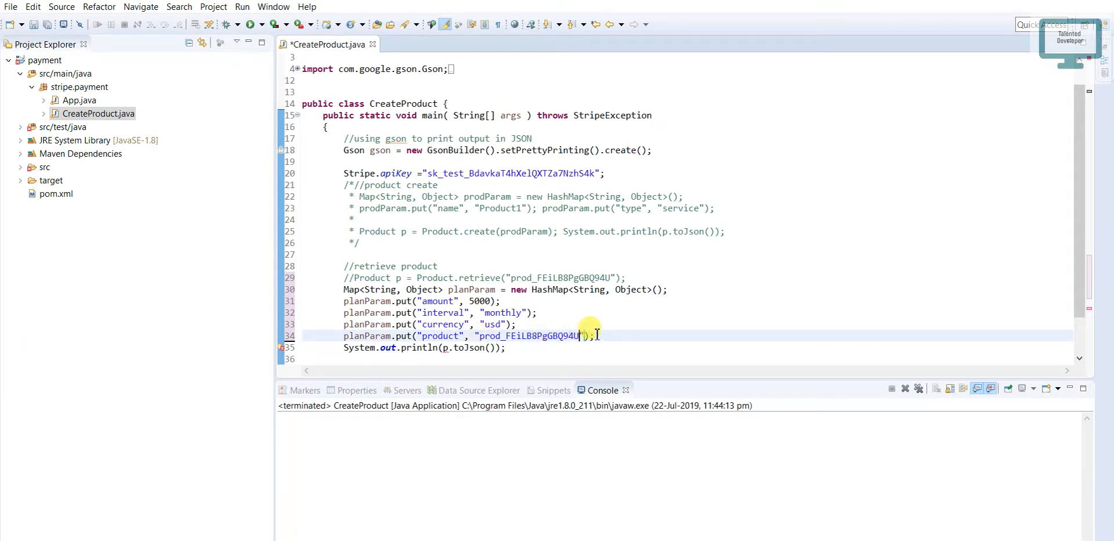
pyautogui.press('Return')
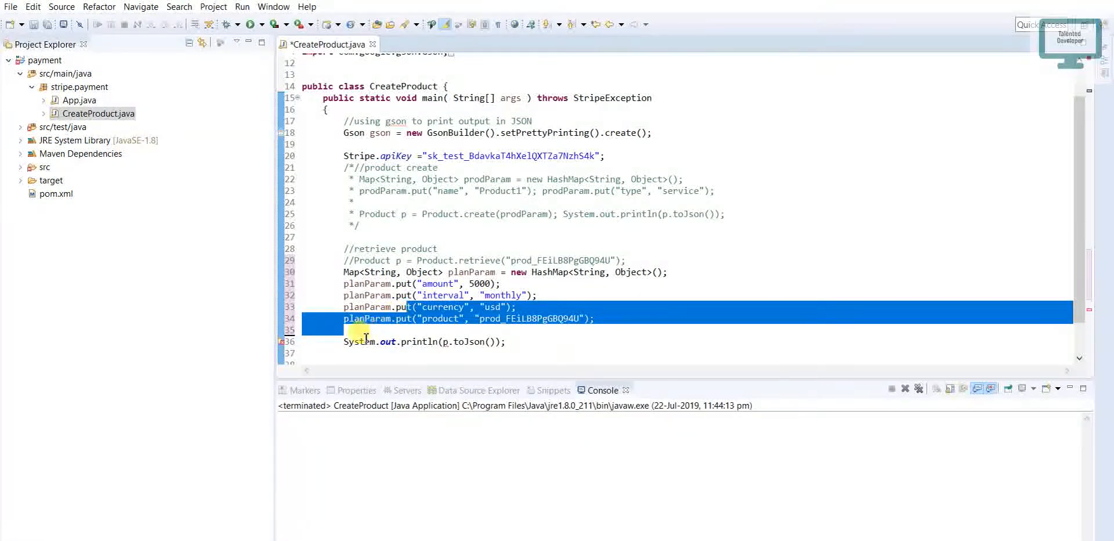
pyautogui.write('Pl')
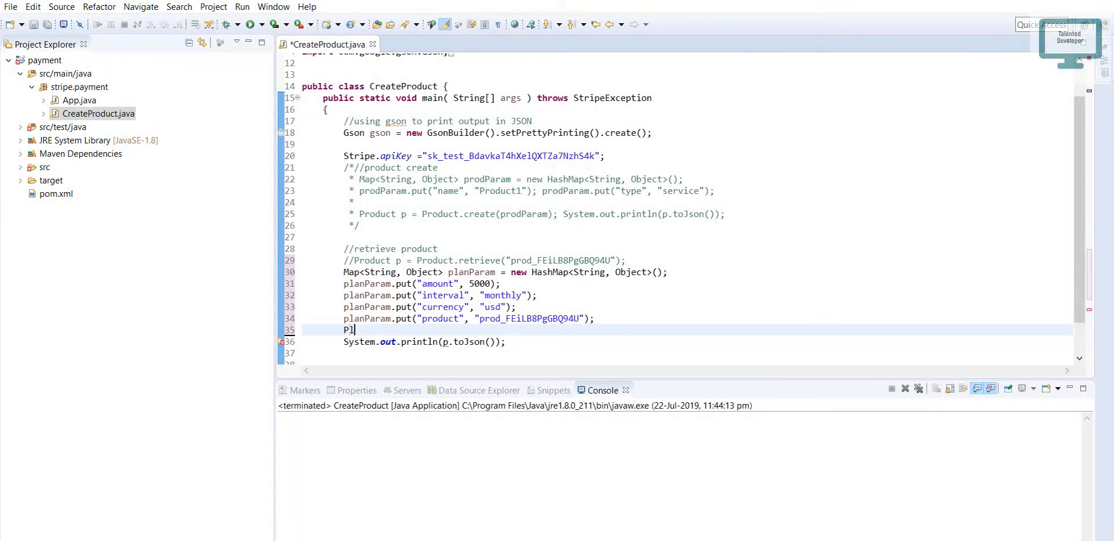
pyautogui.write('an')
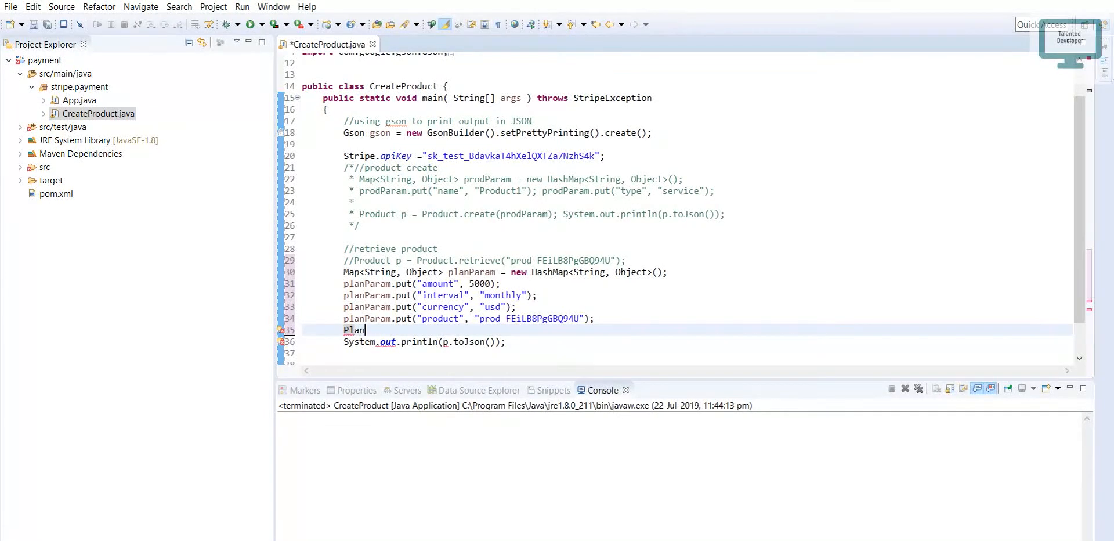
pyautogui.write('p')
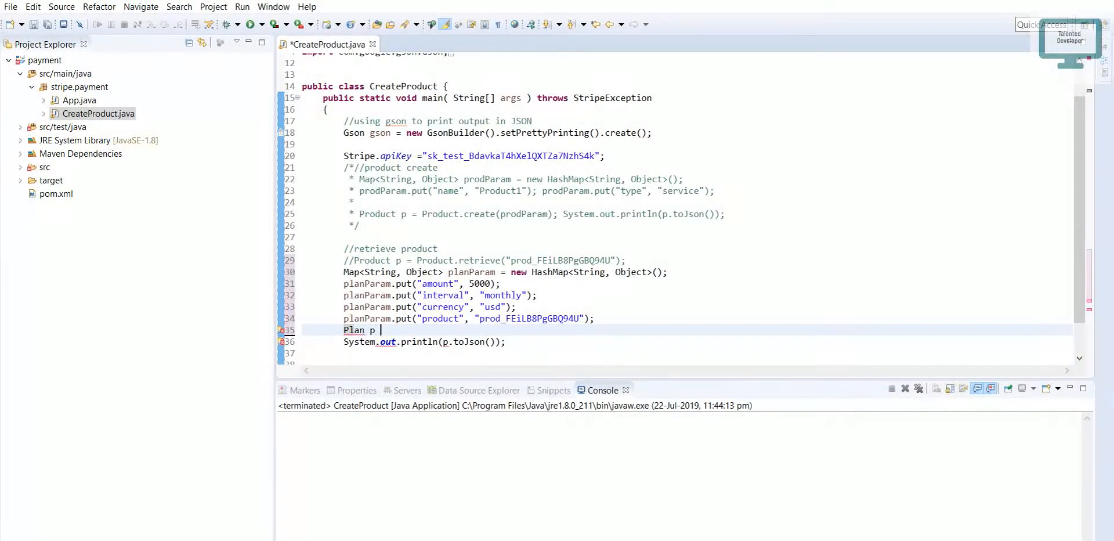
pyautogui.write('= P')
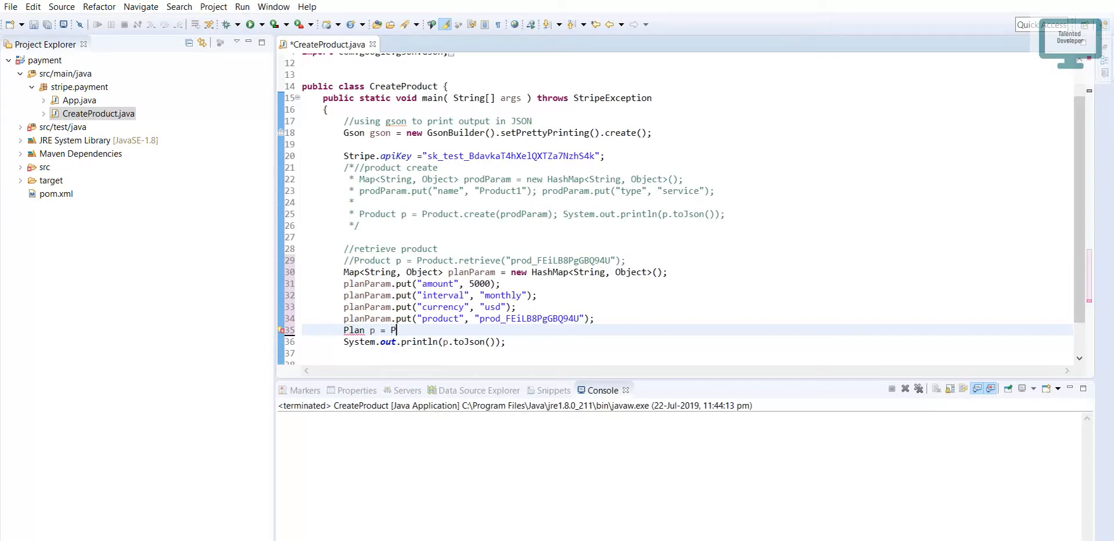
pyautogui.write('lan.')
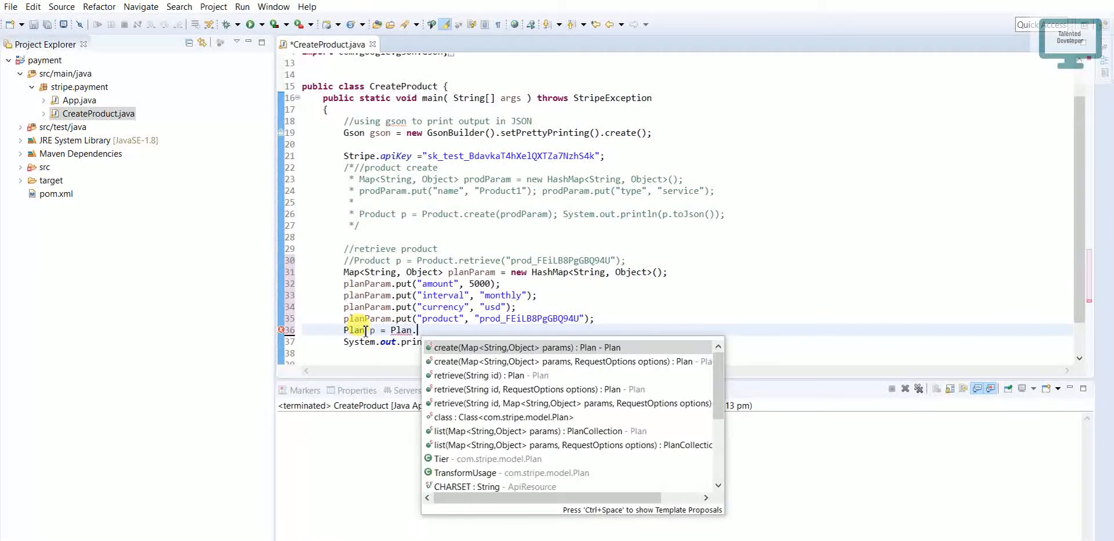
pyautogui.write('create')
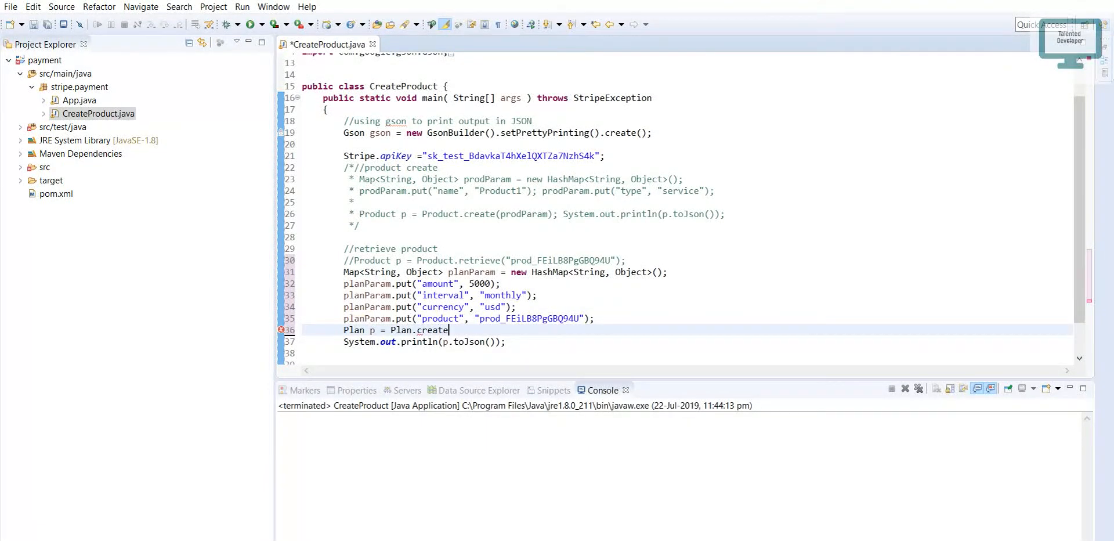
pyautogui.write('()')
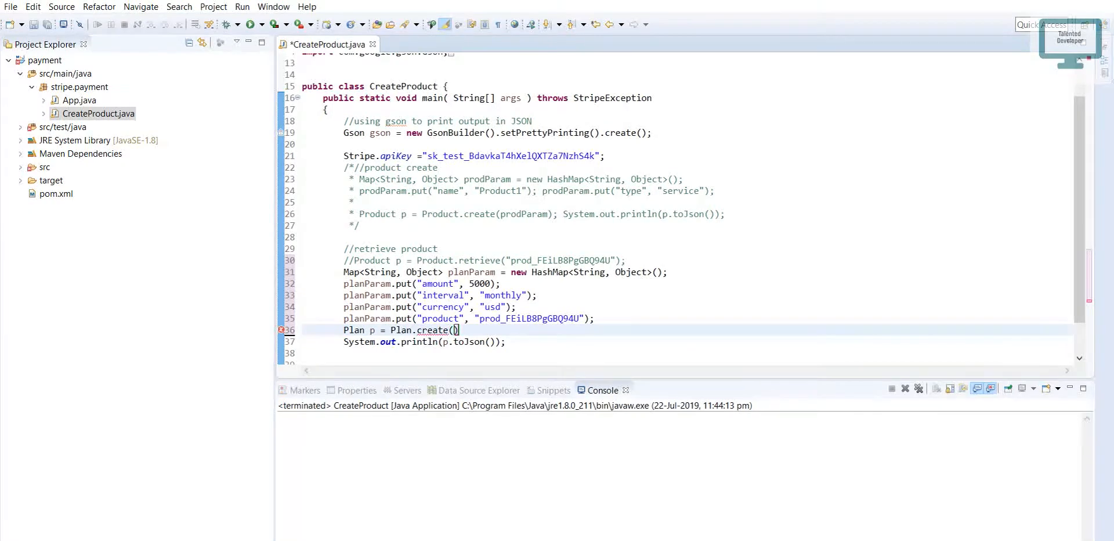
pyautogui.write('p1')
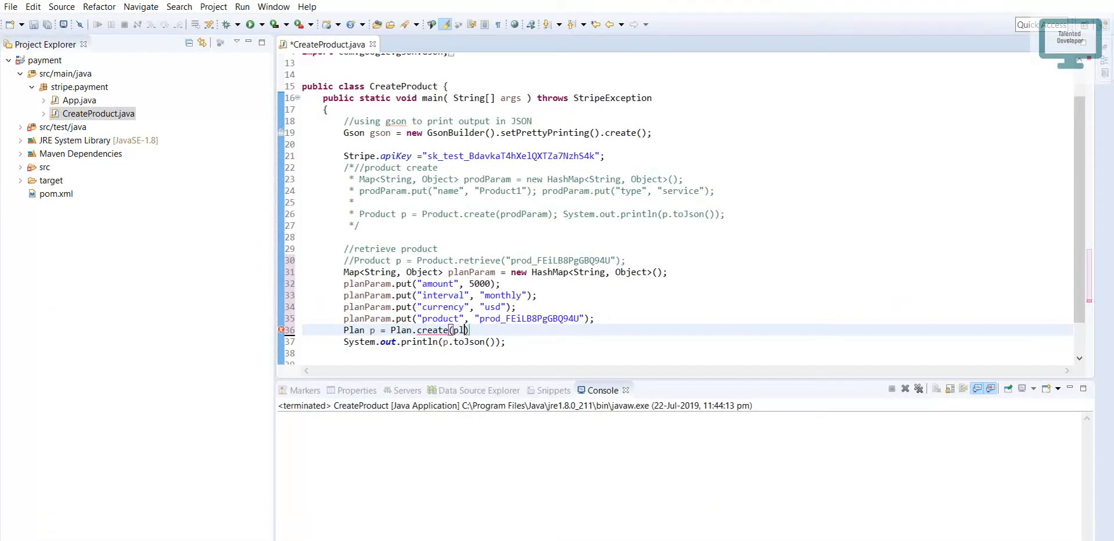
pyautogui.write('planParam')
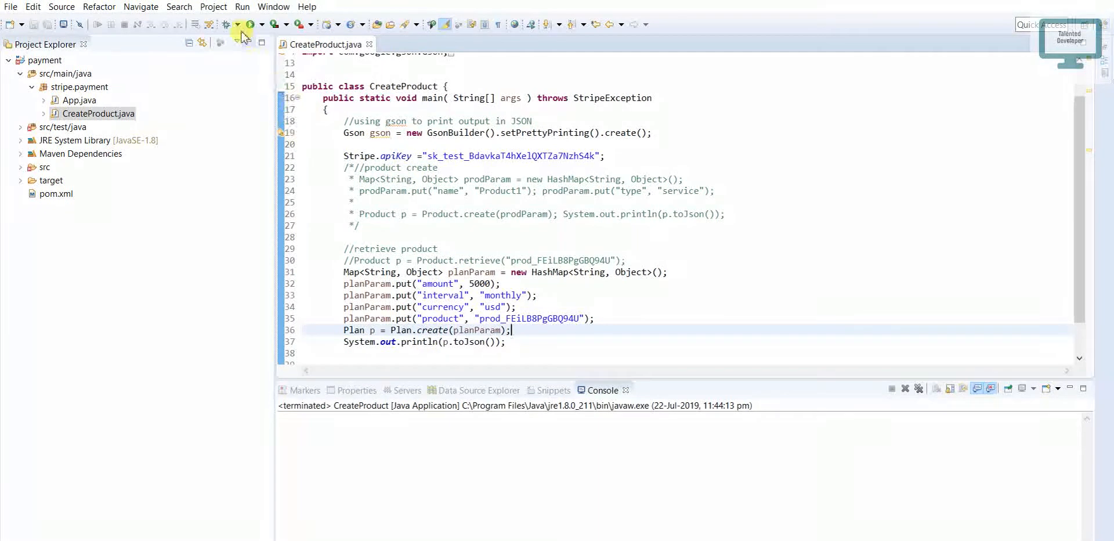
# Run CreateProduct, hit the invalid interval error, and change "monthly" to "month".
pyautogui.click(248, 23)
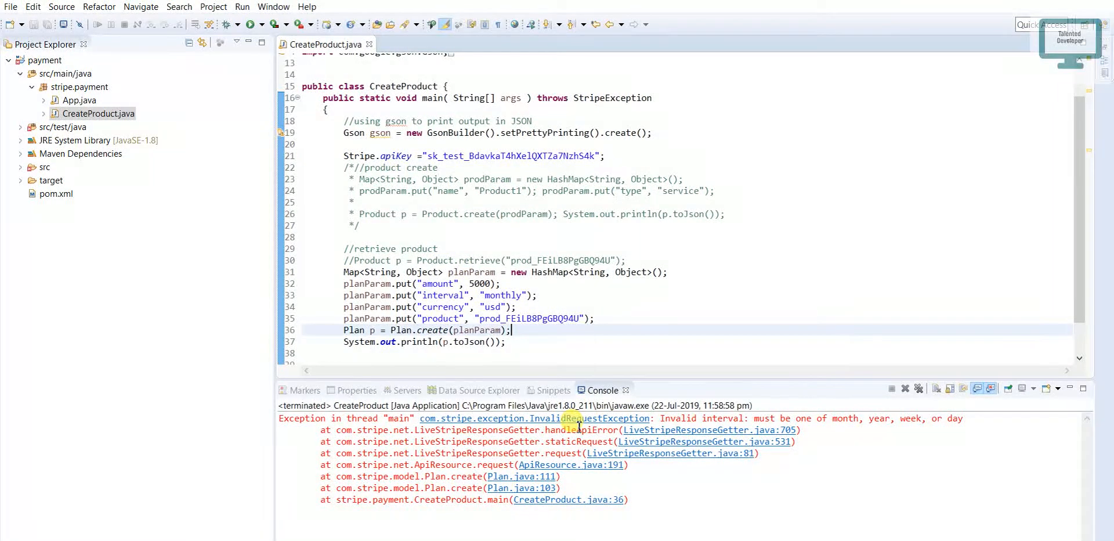
pyautogui.doubleClick(845, 418)
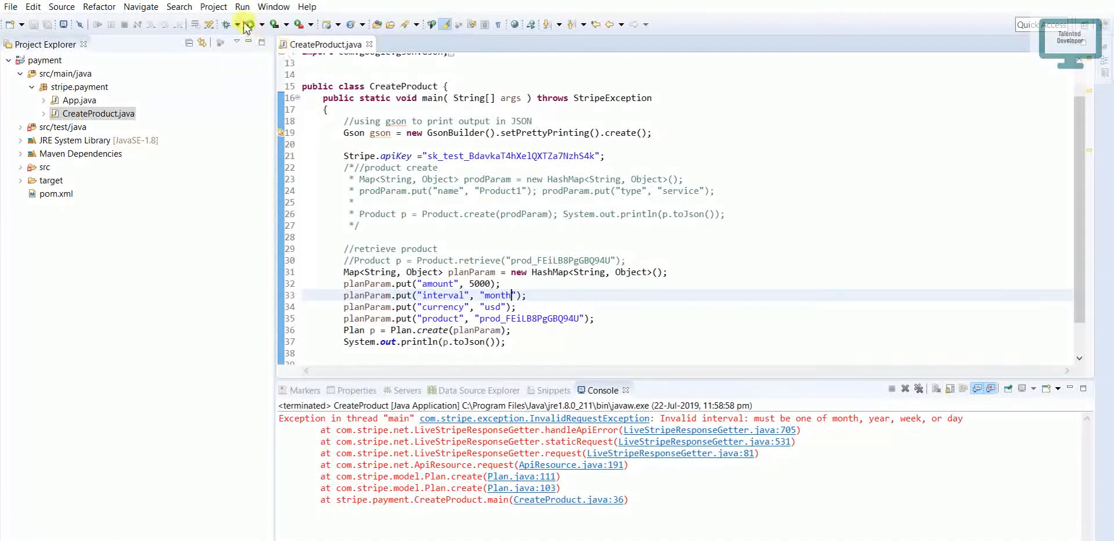
# Relaunch CreateProduct from the Run toolbar button with the interval set to month.
pyautogui.click(248, 24)
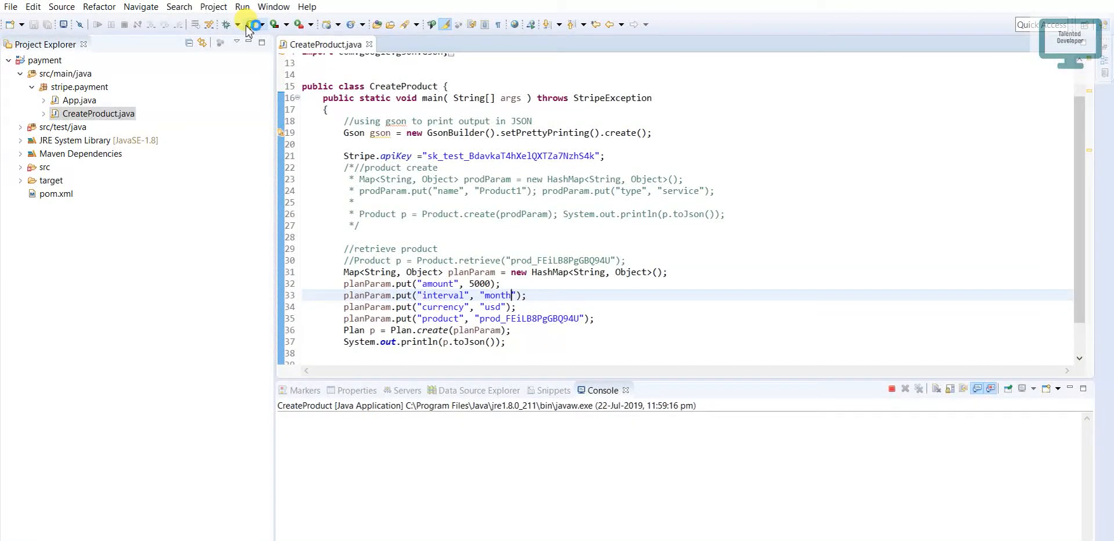
pyautogui.click(245, 23)
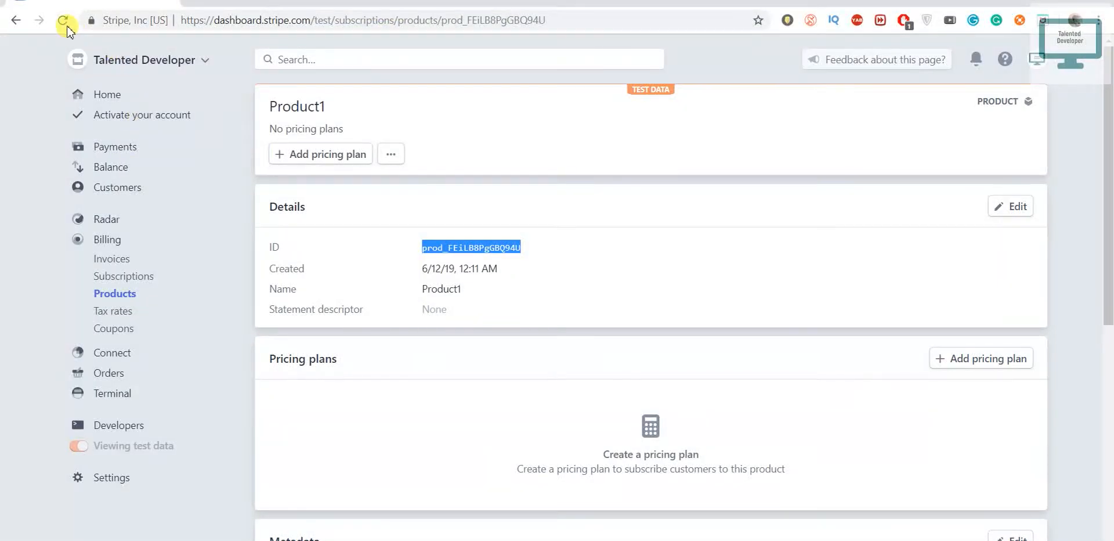
# Reload Product1 to see the $50.00 monthly plan, then rerun the code with amount 1000.
pyautogui.click(64, 20)
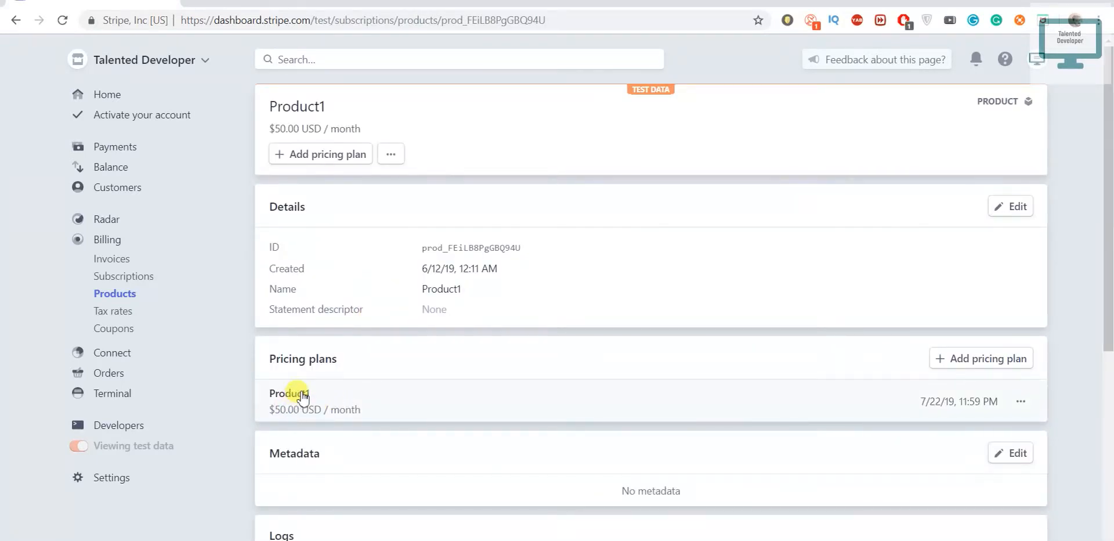
pyautogui.moveTo(306, 416)
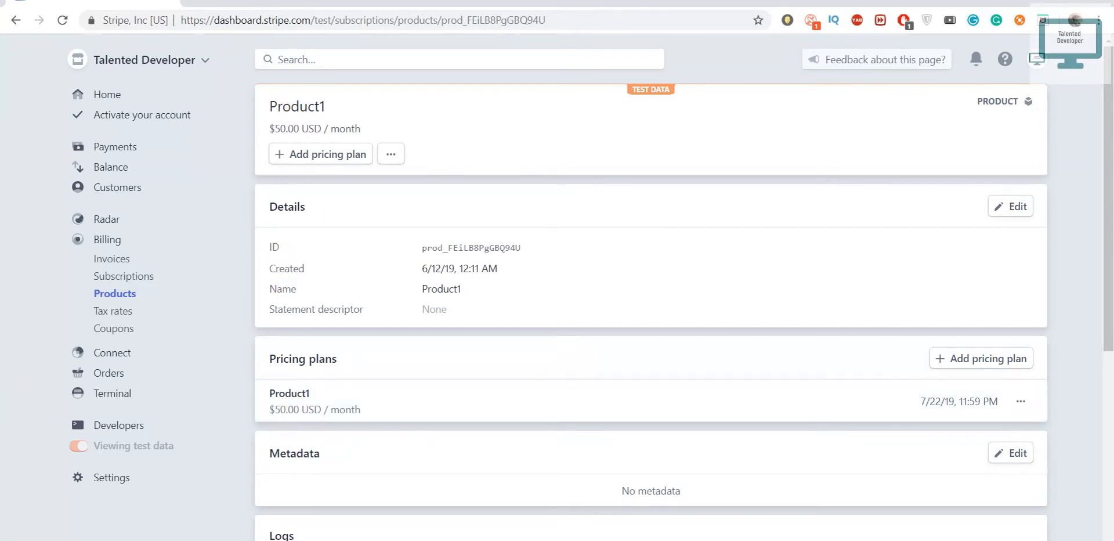
pyautogui.press('alt+tab')
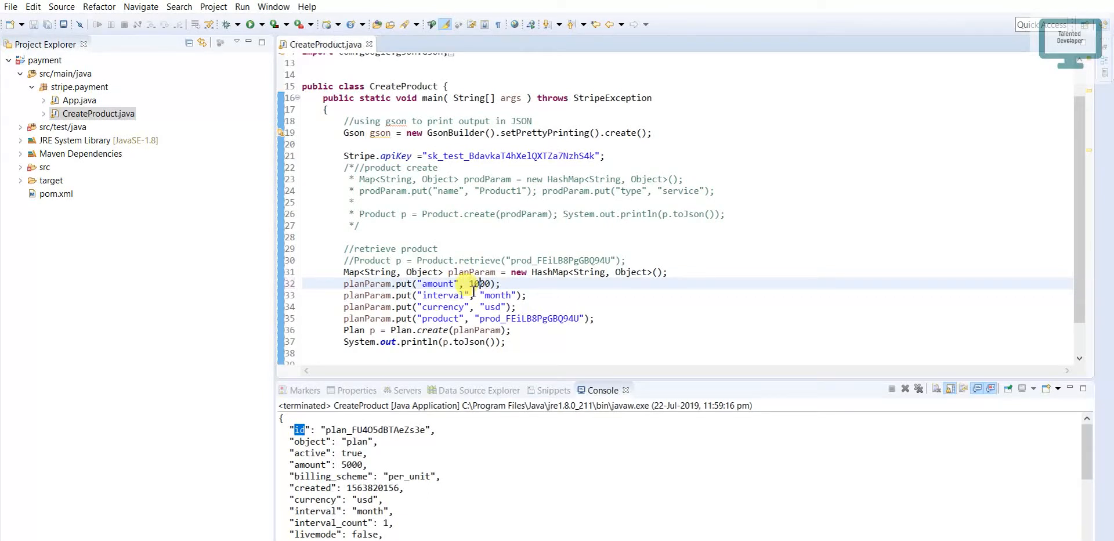
pyautogui.click(904, 389)
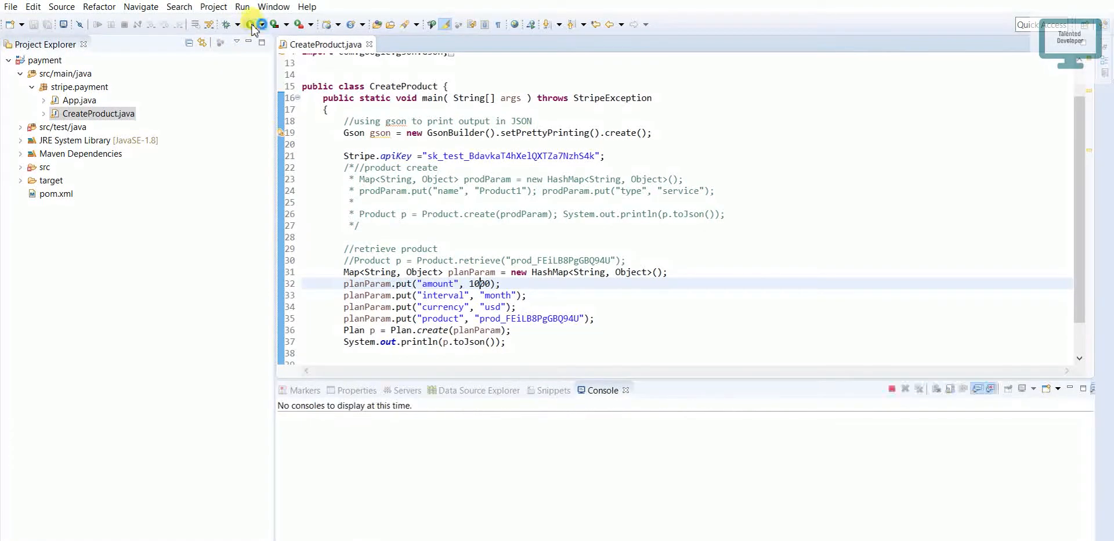
pyautogui.click(225, 24)
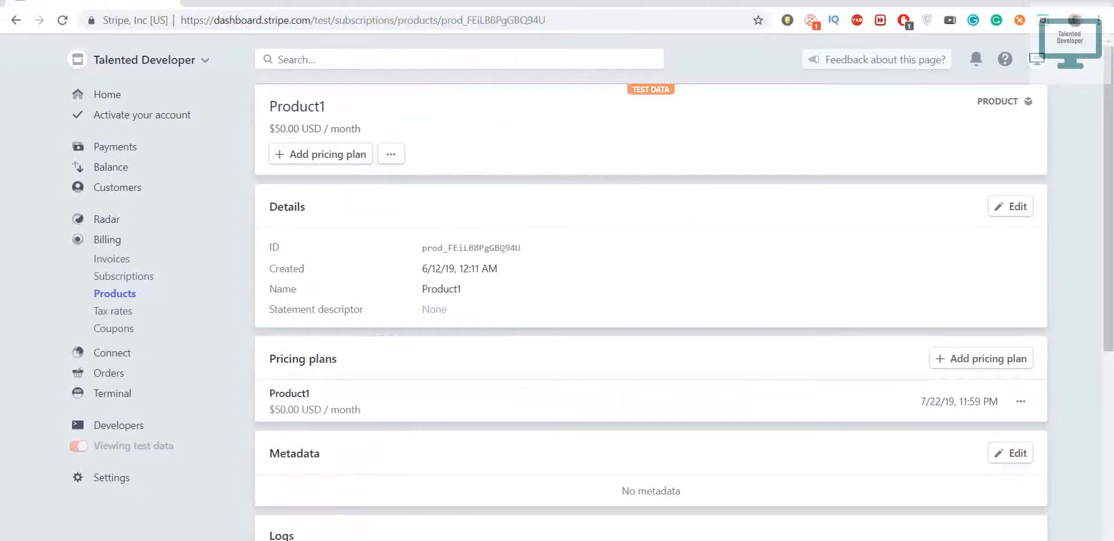
# Reload the Product1 page to confirm the $10.00 and $50.00 USD monthly plans.
pyautogui.click(62, 19)
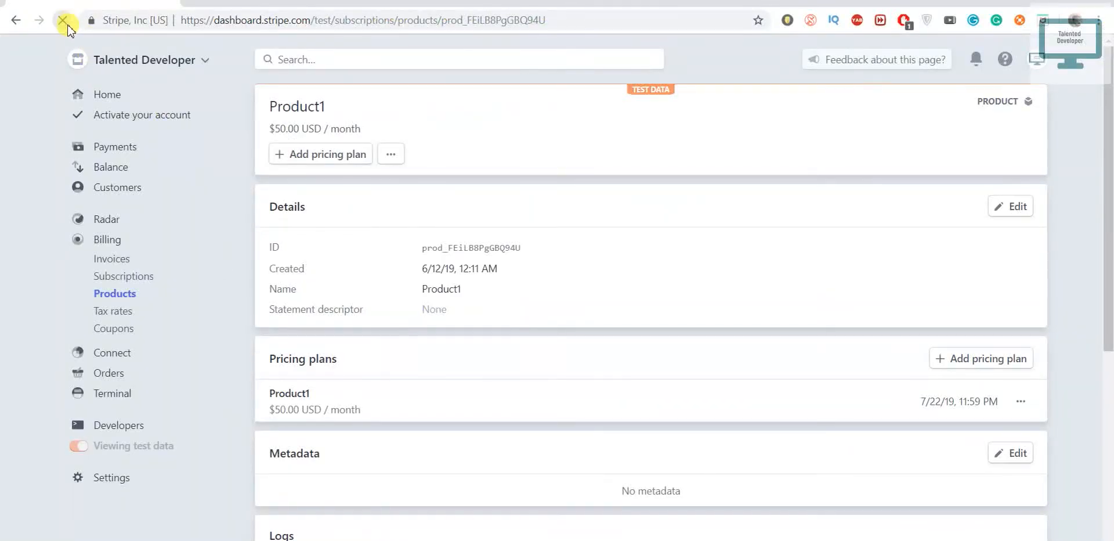
pyautogui.click(63, 19)
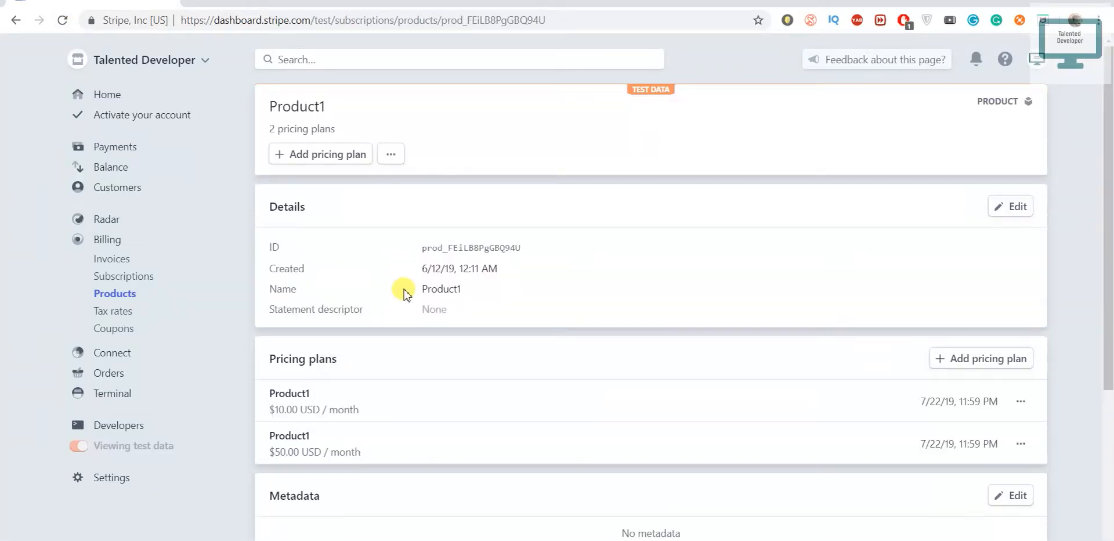
pyautogui.moveTo(289, 398)
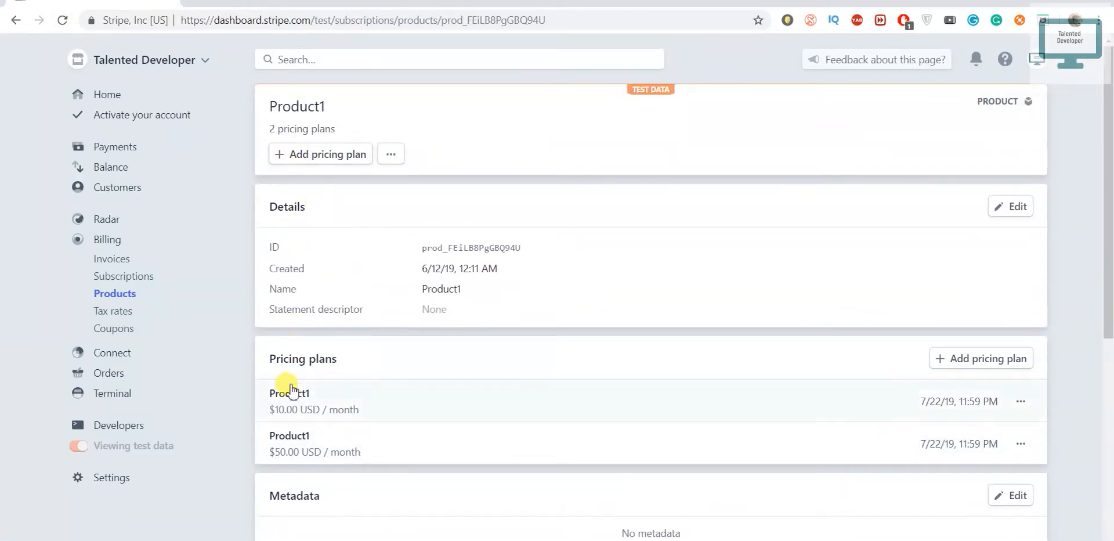
pyautogui.moveTo(313, 398)
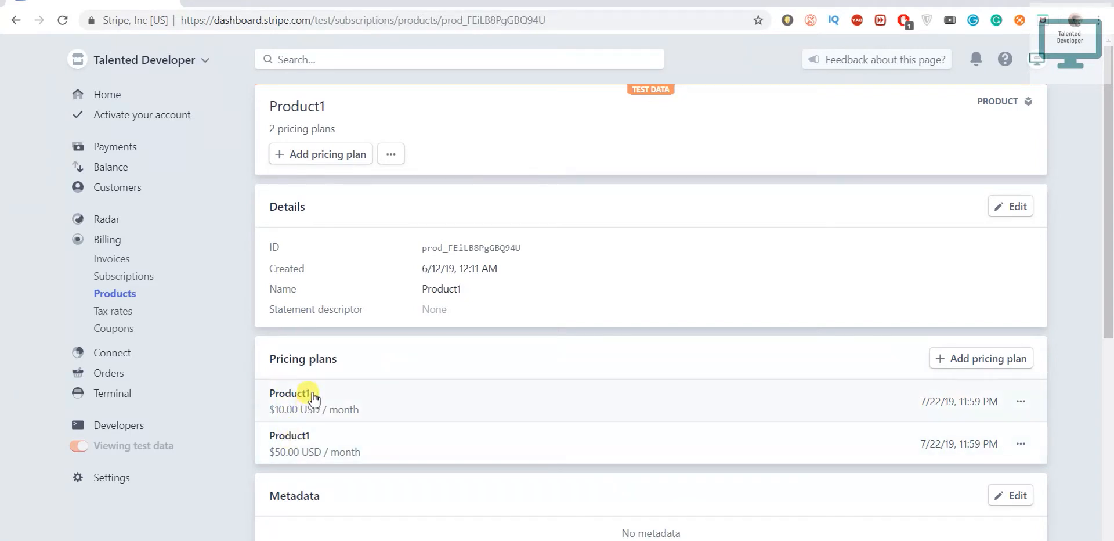
pyautogui.moveTo(309, 387)
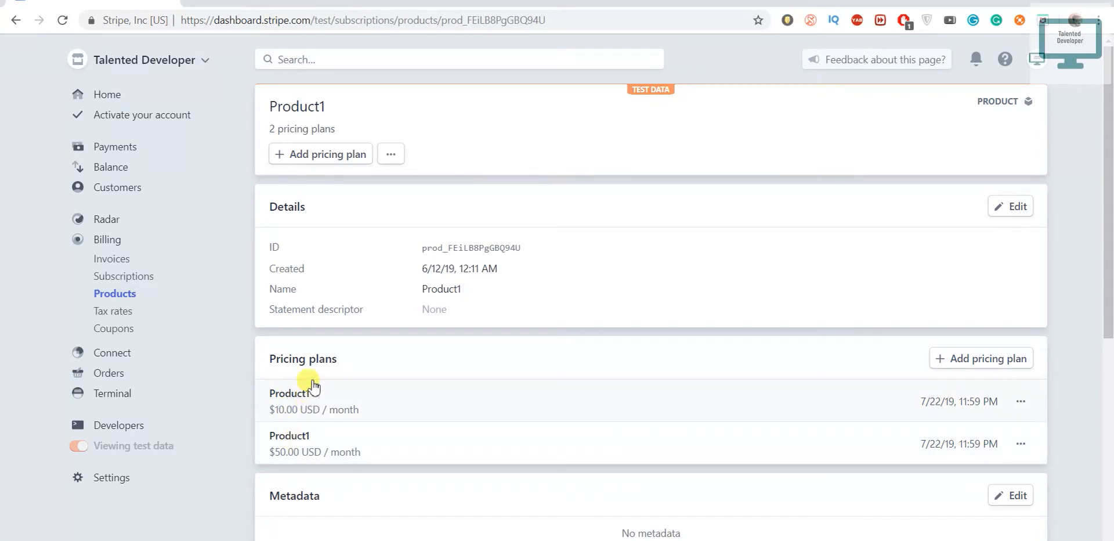